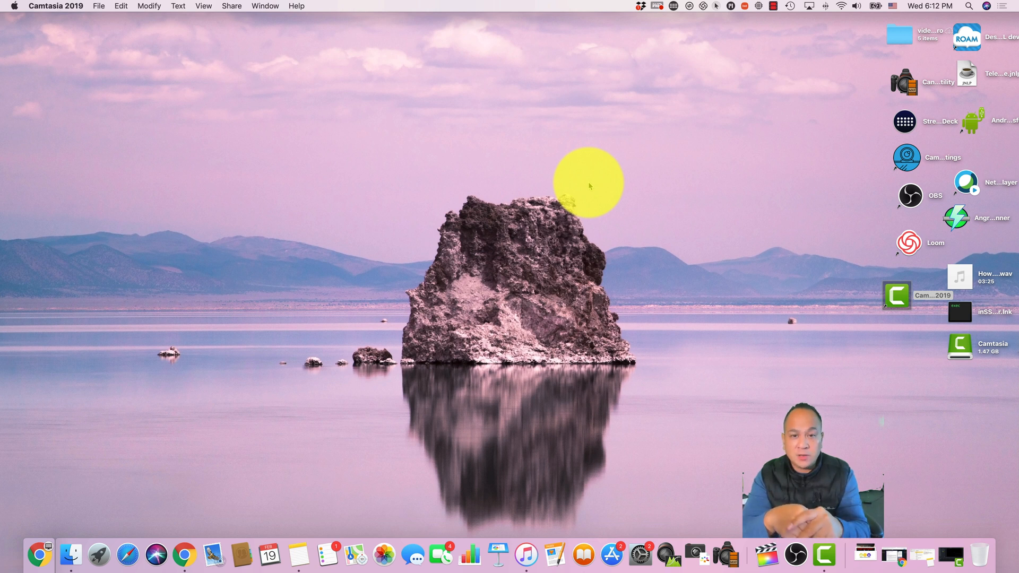
# Bring up a new Finder window on the macOS desktop showing Recents.
pyautogui.moveTo(588, 180); pyautogui.dragTo(198, 275)
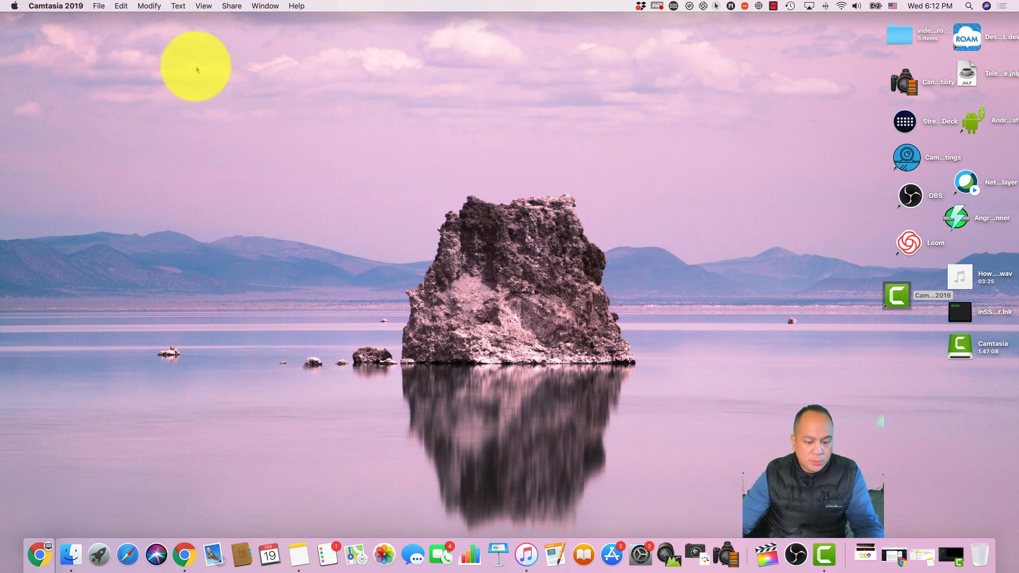
pyautogui.click(99, 7)
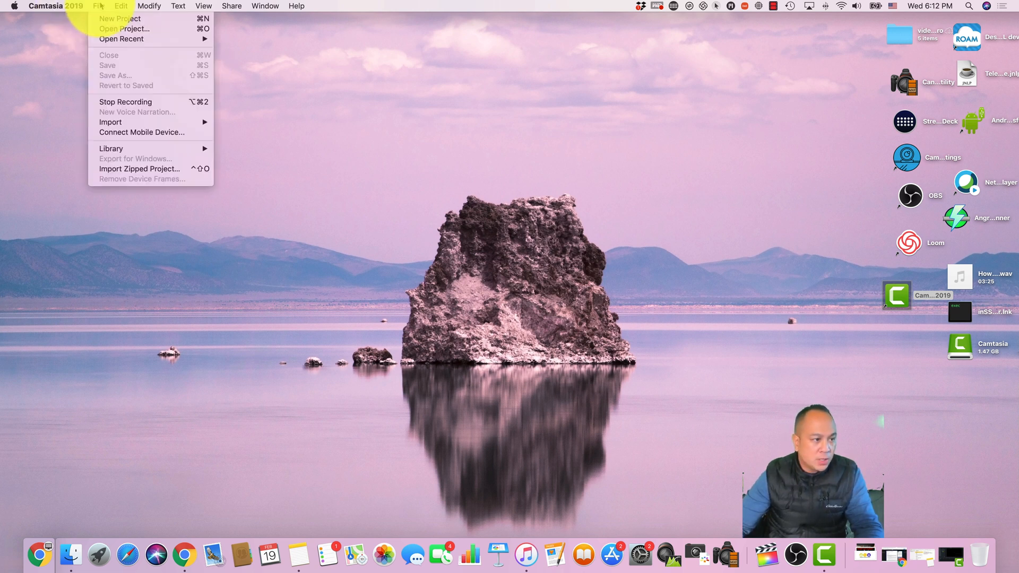
pyautogui.click(57, 7)
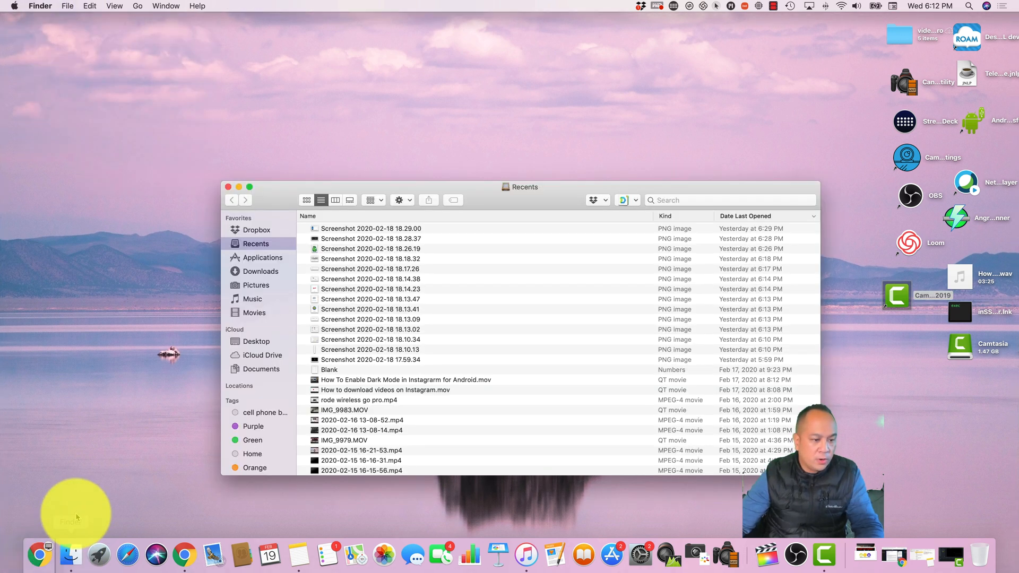
# Launch Microsoft Outlook from the Applications folder in Finder.
pyautogui.click(262, 257)
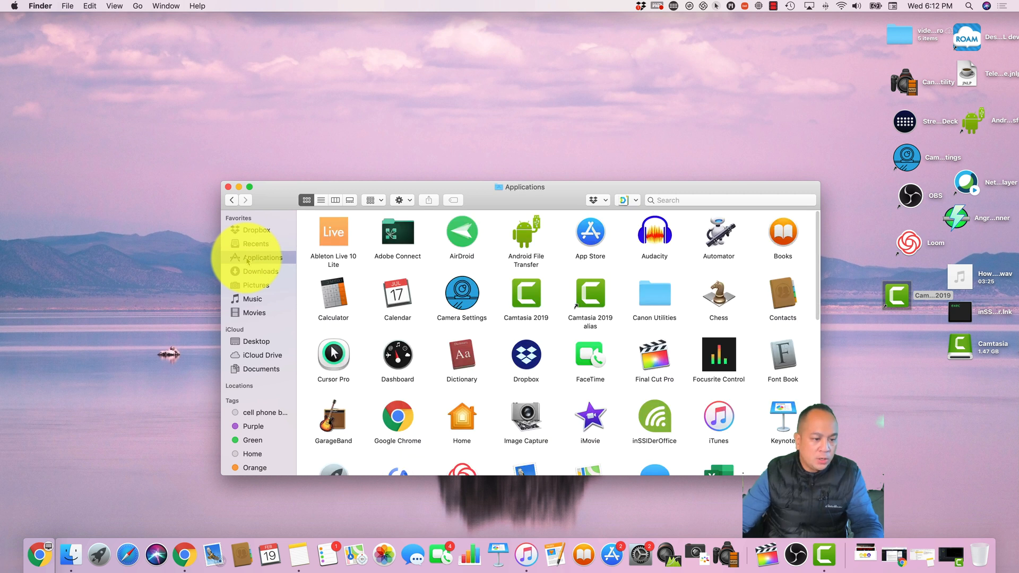
pyautogui.scroll(-3)
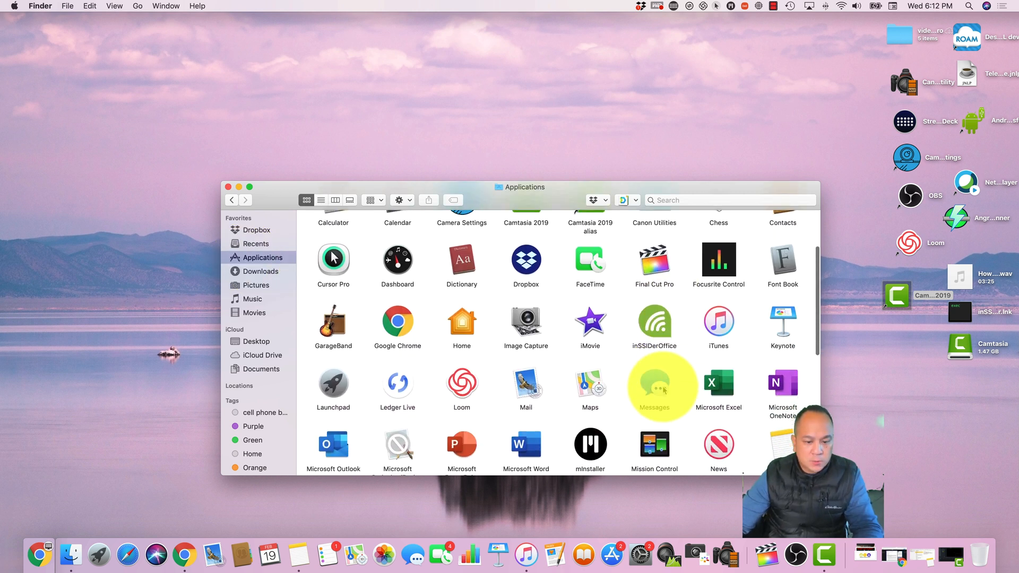
pyautogui.scroll(-3)
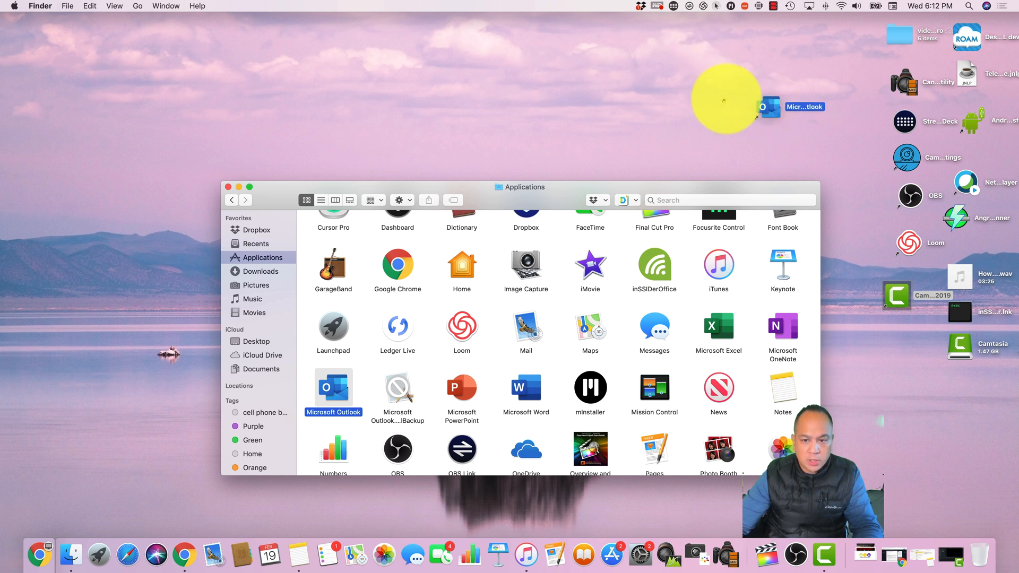
pyautogui.doubleClick(332, 389)
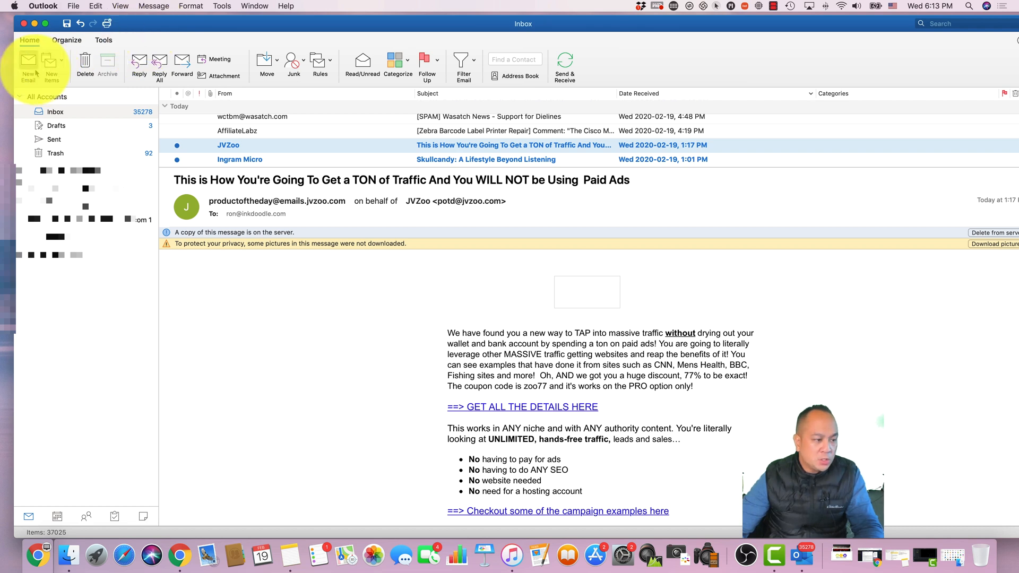
# Compose a new email from a different account to a contact with subject 'testing'.
pyautogui.click(28, 65)
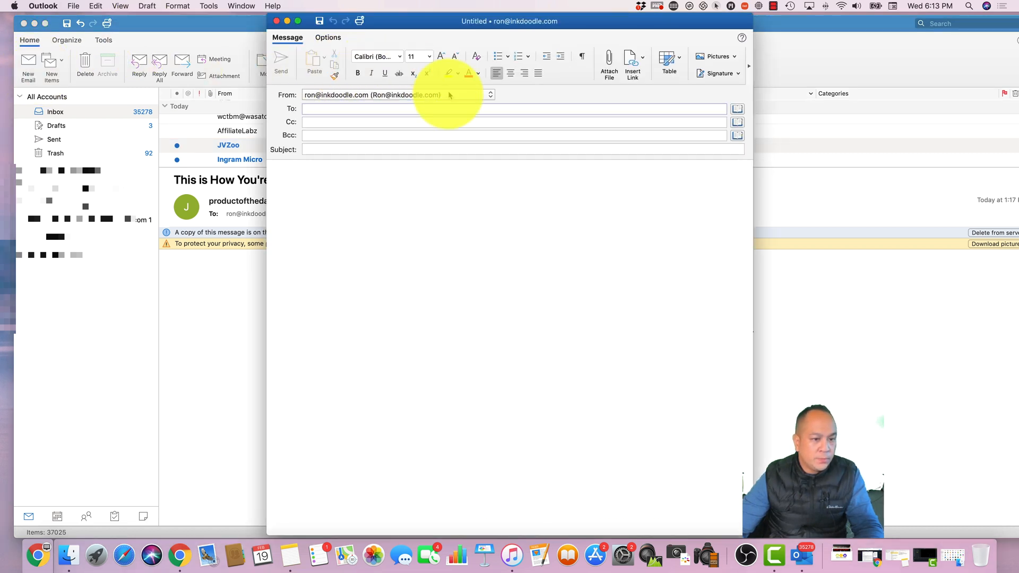
pyautogui.click(491, 94)
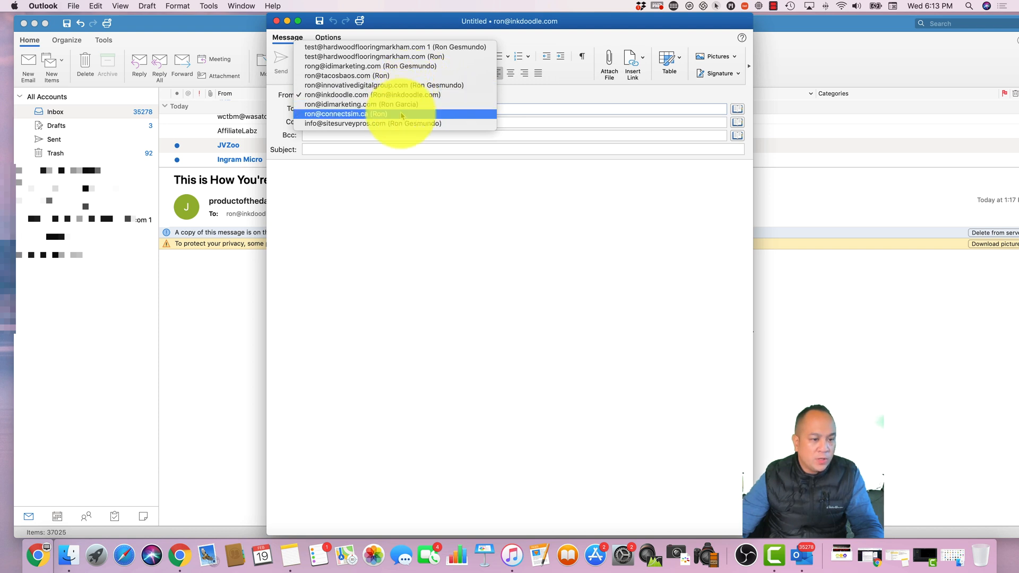
pyautogui.click(358, 104)
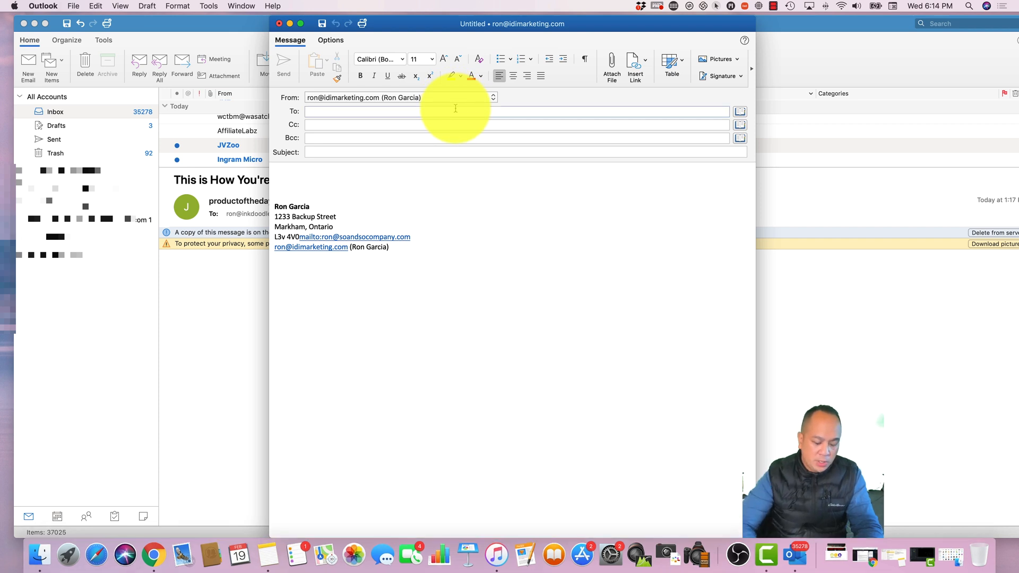
pyautogui.write('rgesm')
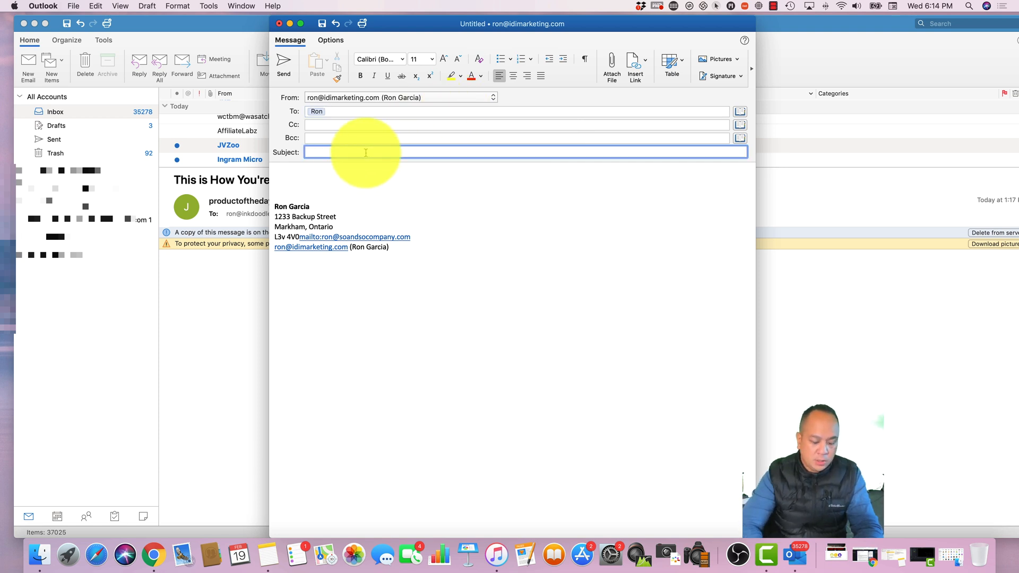
pyautogui.write('testing')
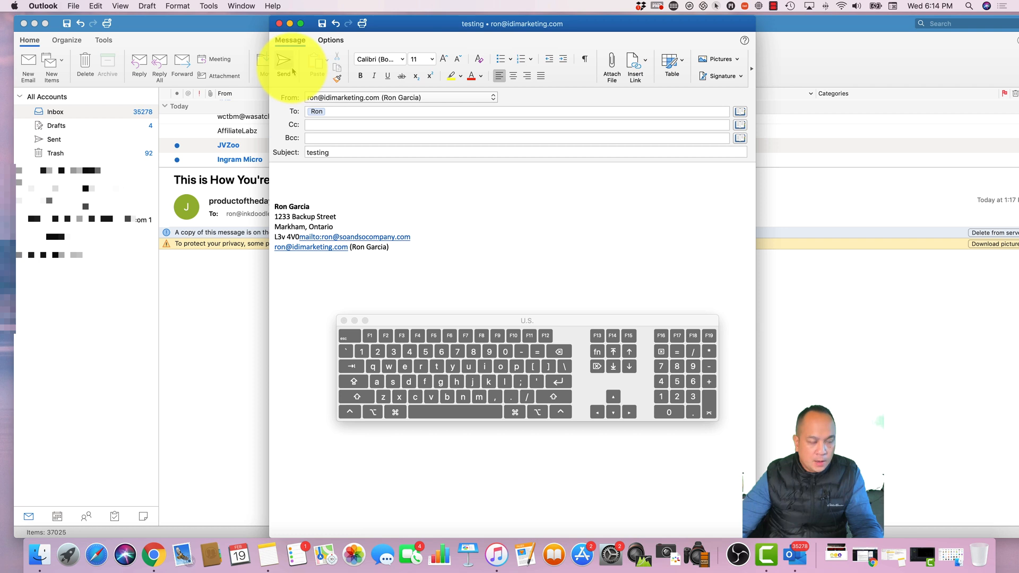
pyautogui.moveTo(285, 61)
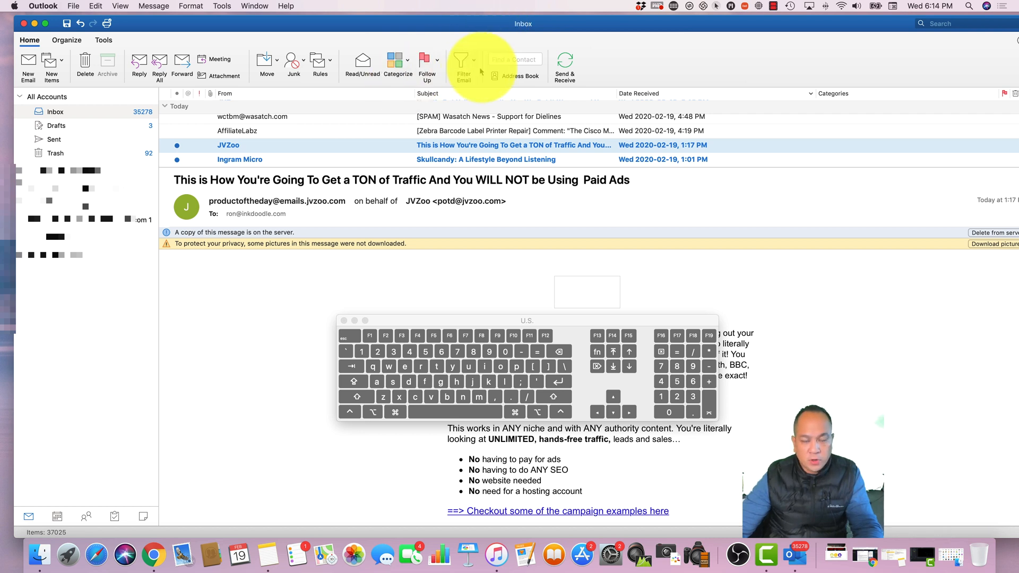
pyautogui.moveTo(517, 76)
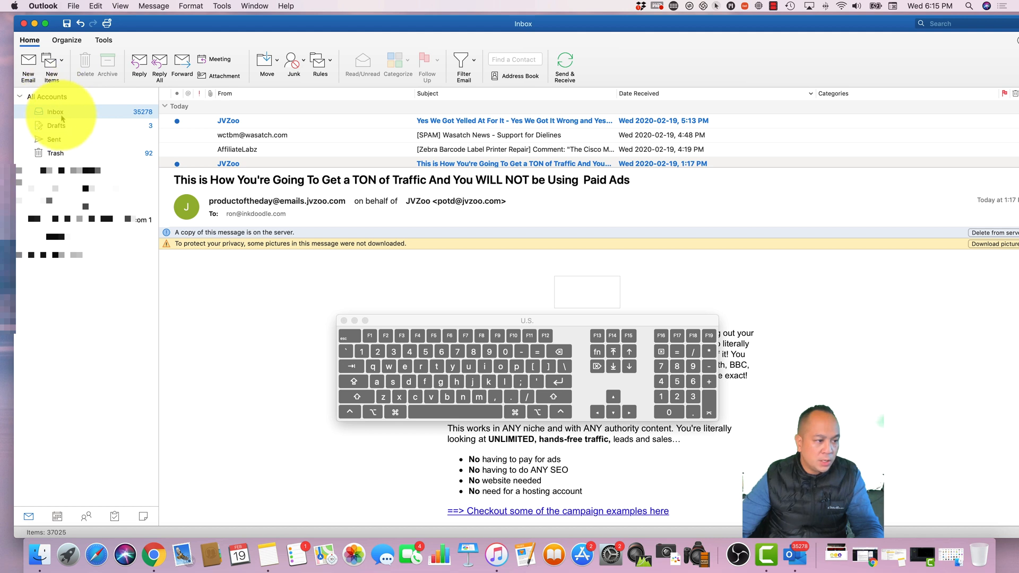
# Create a new folder named 'Emails From Diona' under the other account's INBOX.
pyautogui.rightClick(54, 111)
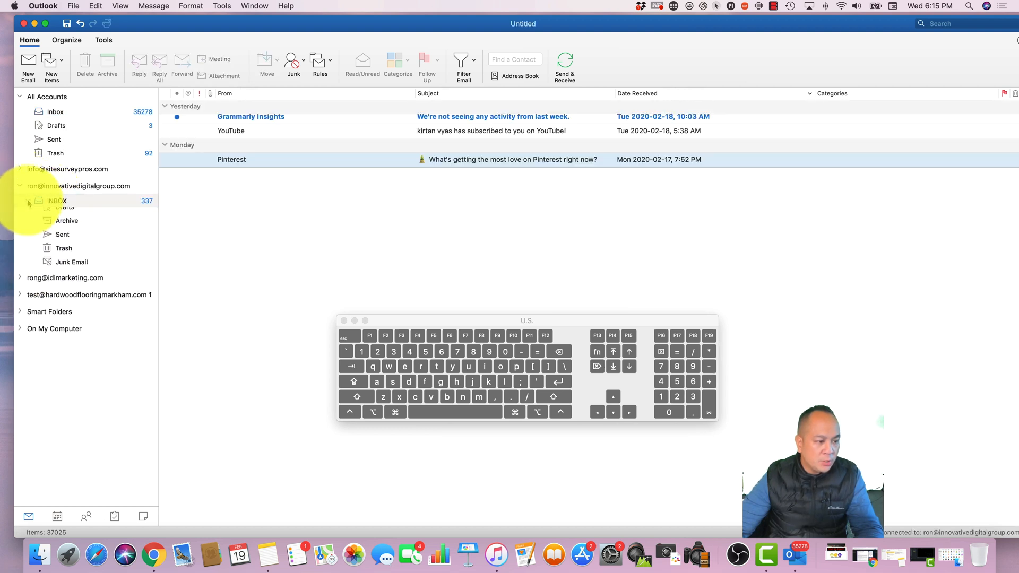
pyautogui.rightClick(56, 200)
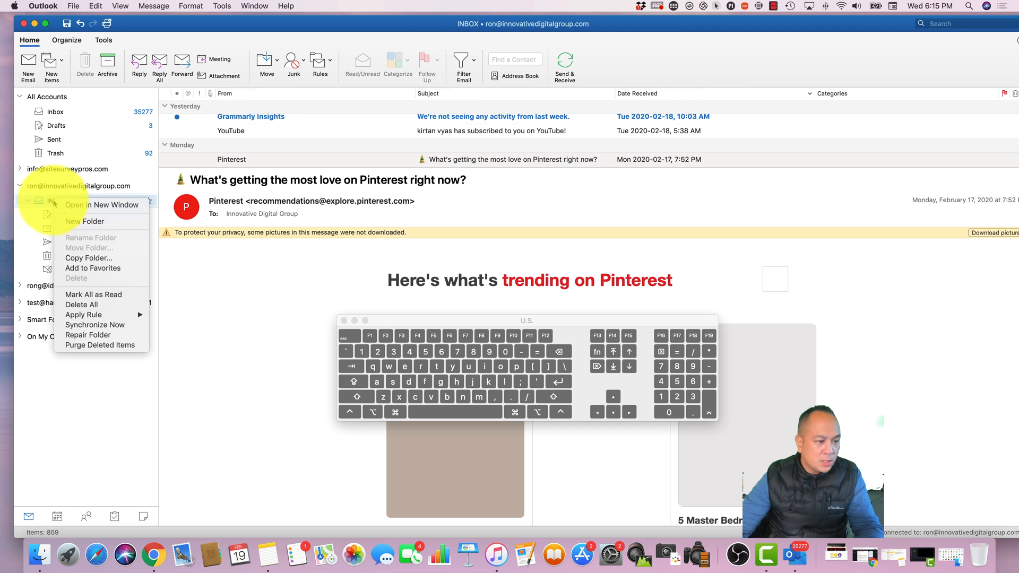
pyautogui.moveTo(102, 205)
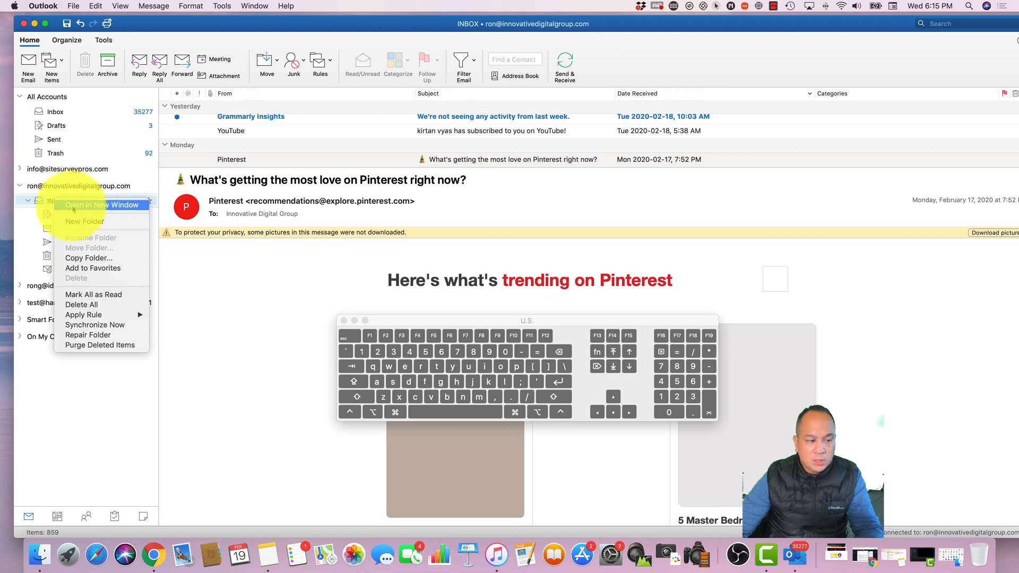
pyautogui.moveTo(84, 220)
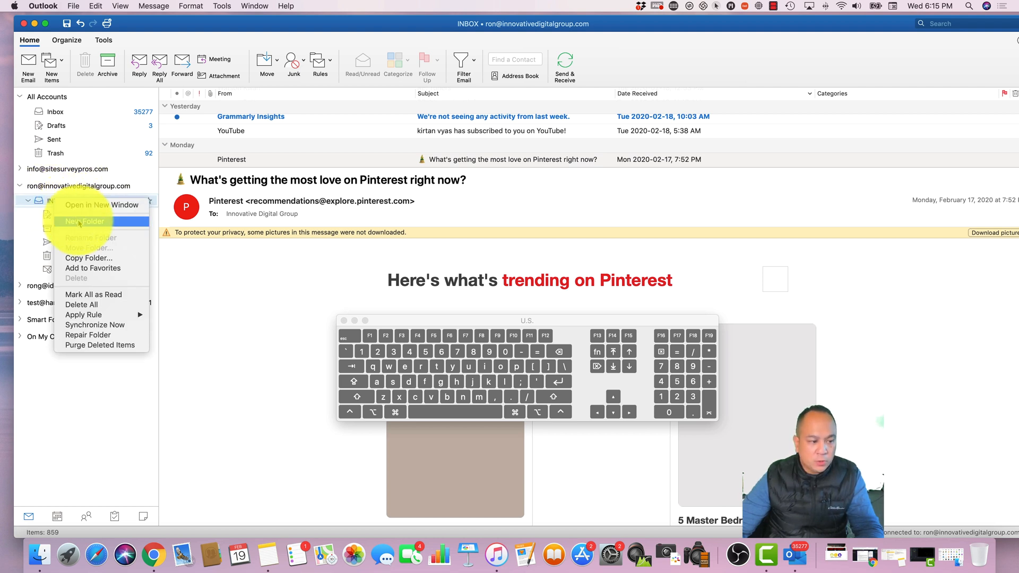
pyautogui.click(85, 221)
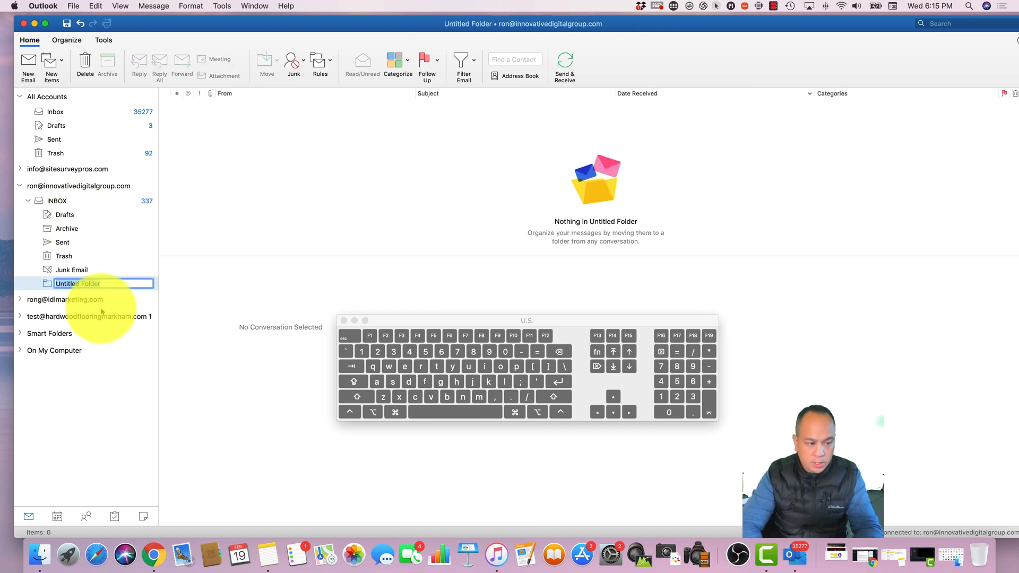
pyautogui.write('Emails From Diona')
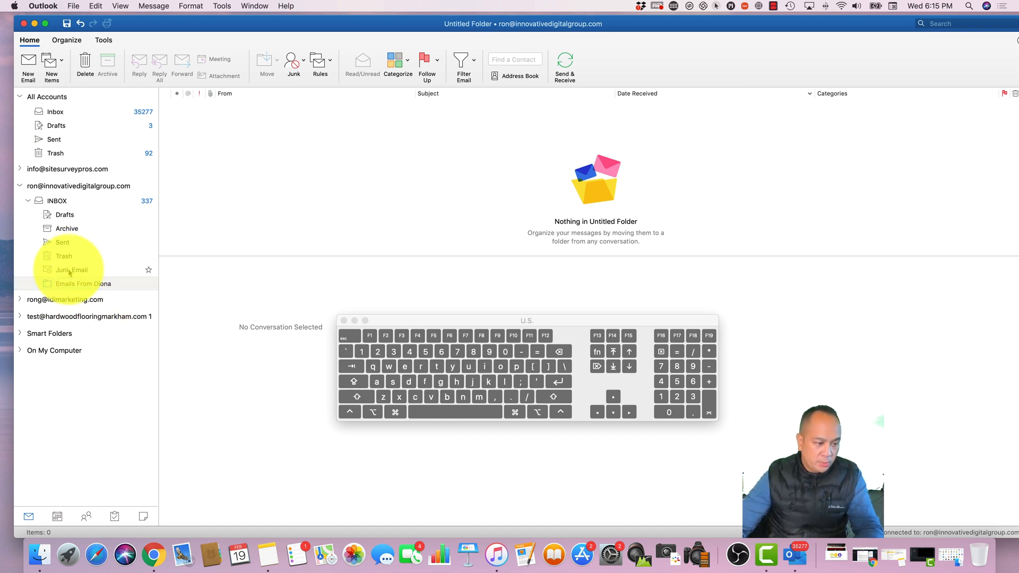
pyautogui.click(81, 283)
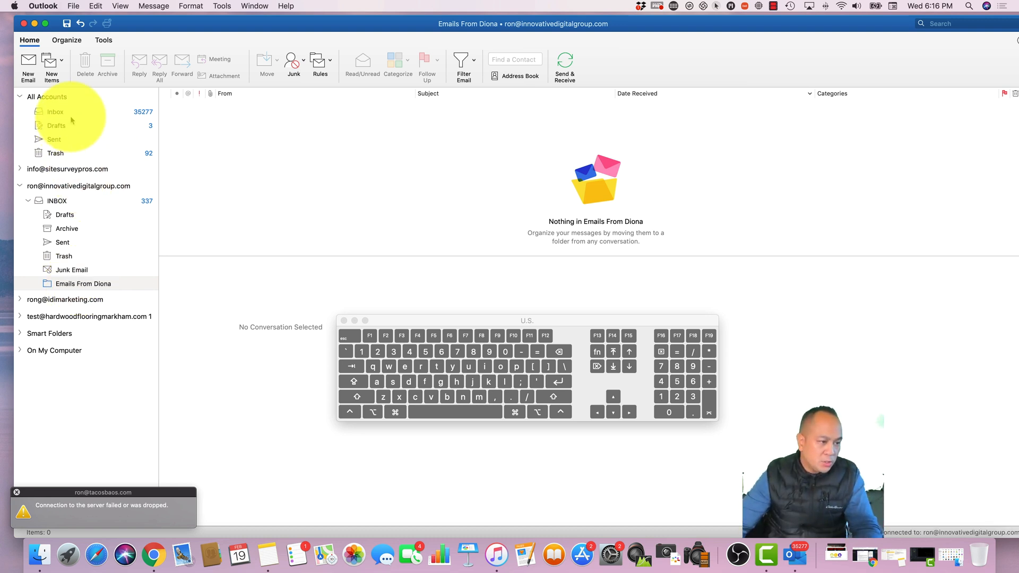
# From the combined inbox's JVZoo message, bring up the Rules window for POP clients.
pyautogui.click(55, 112)
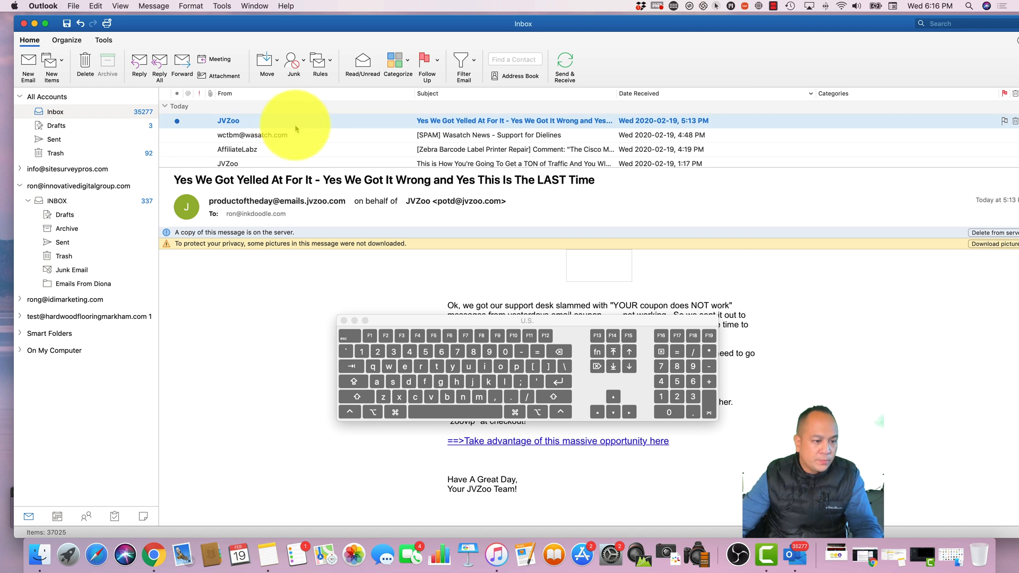
pyautogui.rightClick(296, 128)
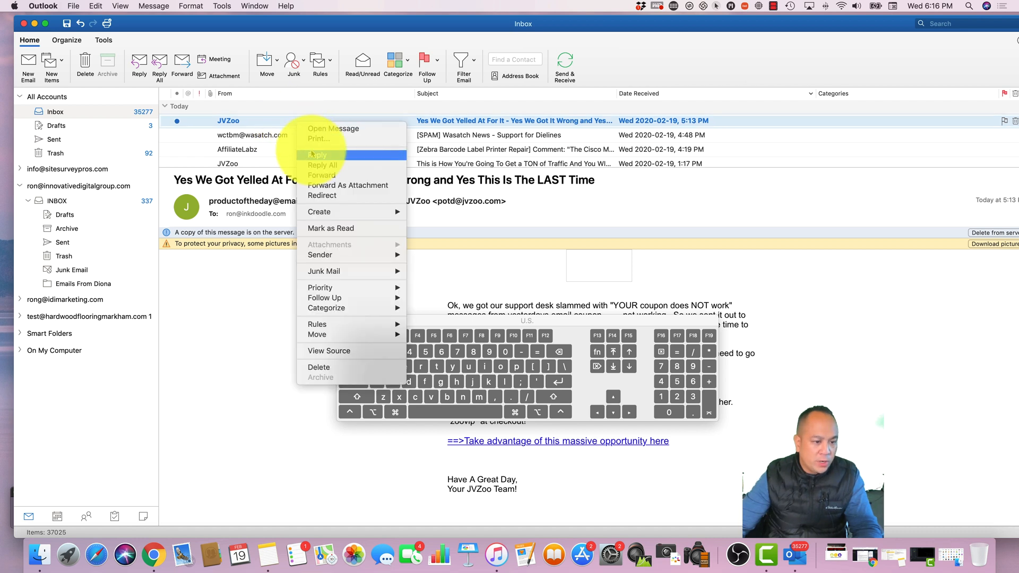
pyautogui.moveTo(336, 220)
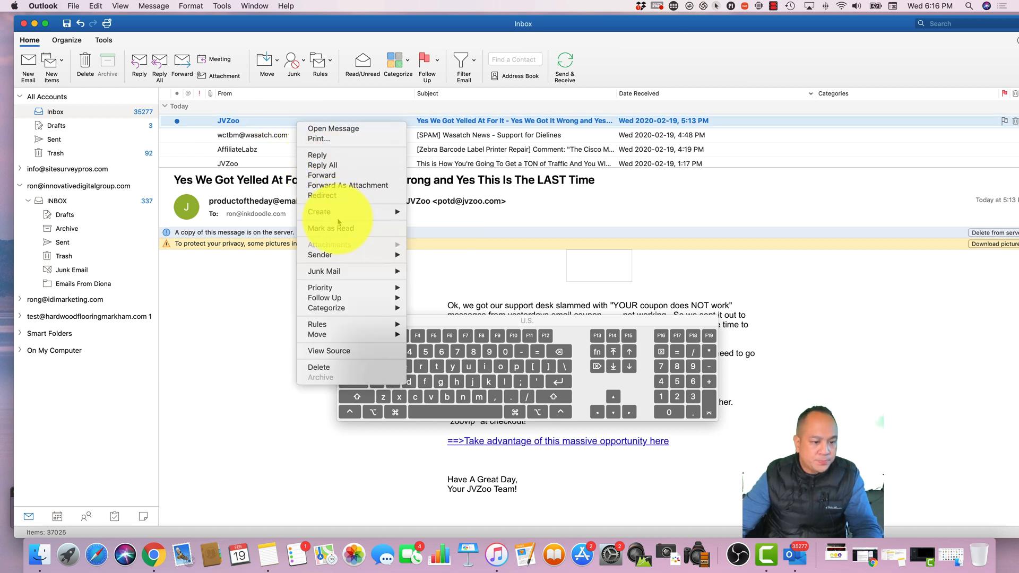
pyautogui.moveTo(319, 287)
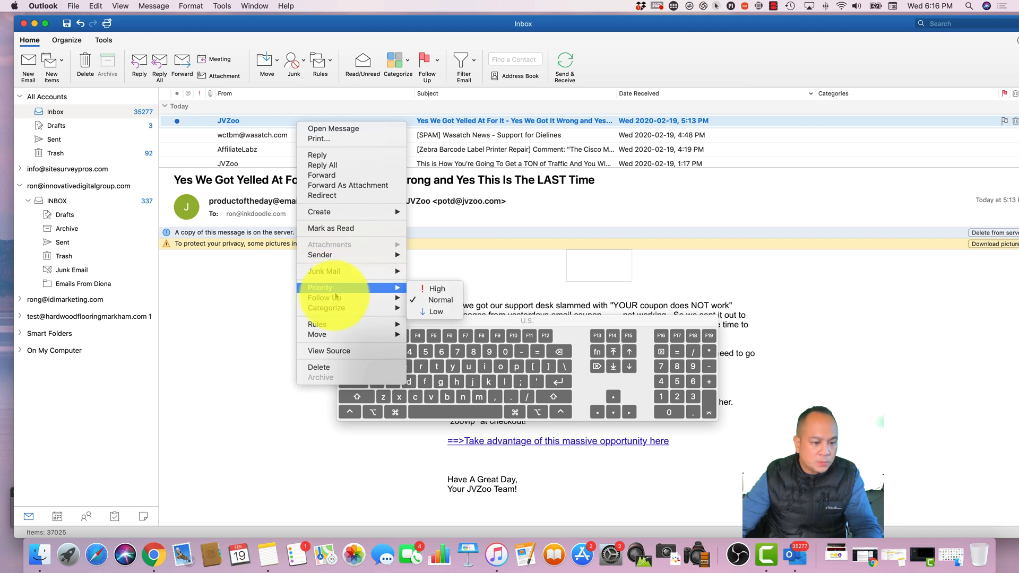
pyautogui.moveTo(317, 325)
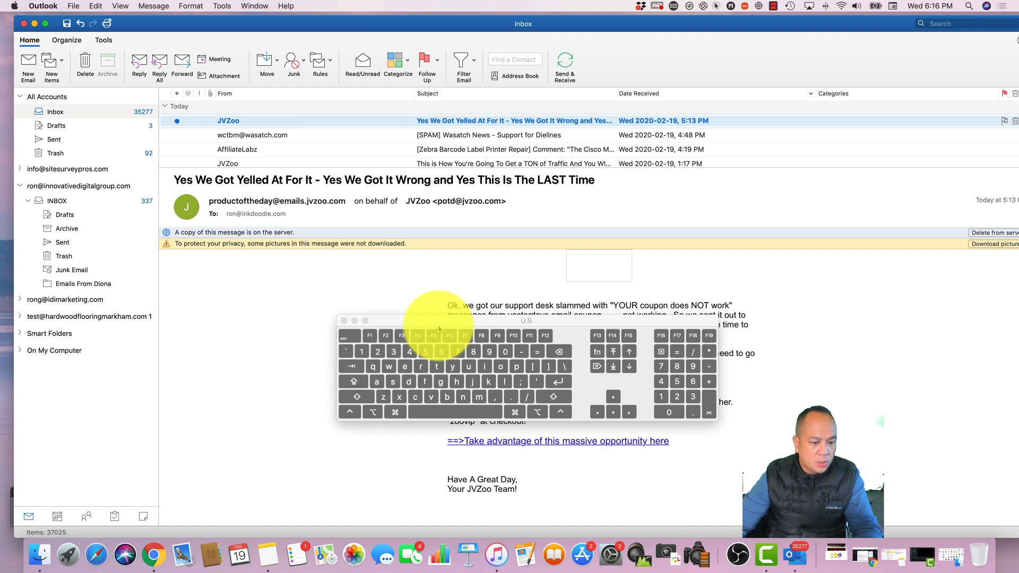
pyautogui.click(319, 64)
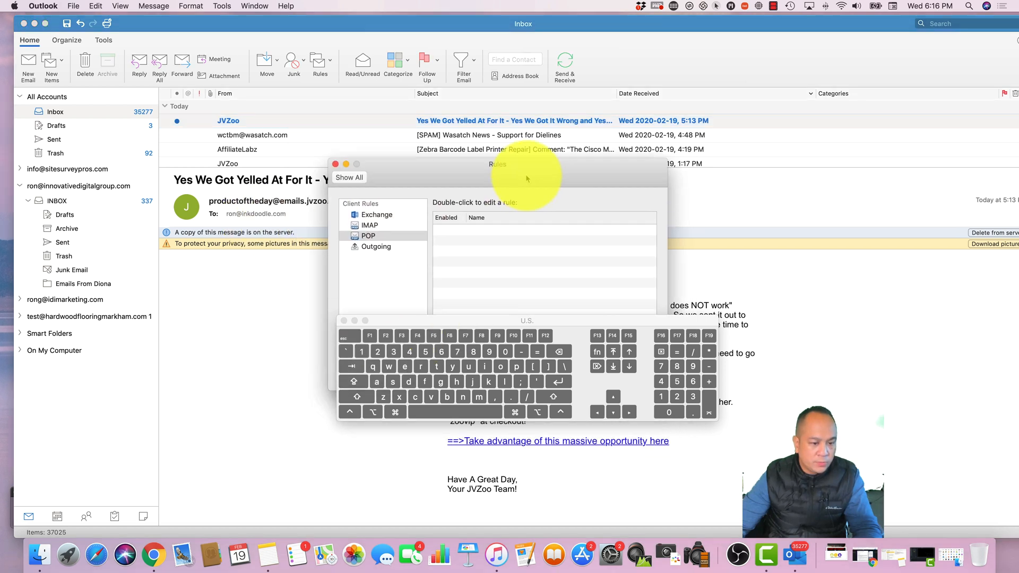
pyautogui.click(336, 163)
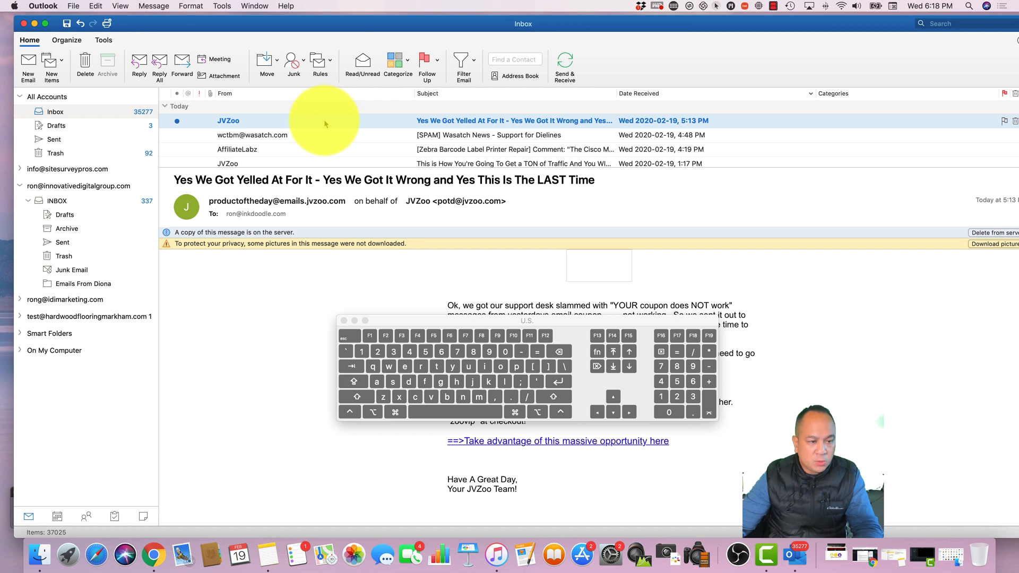
# Reopen the Rules window from the JVZoo message, with no rules listed yet.
pyautogui.rightClick(325, 123)
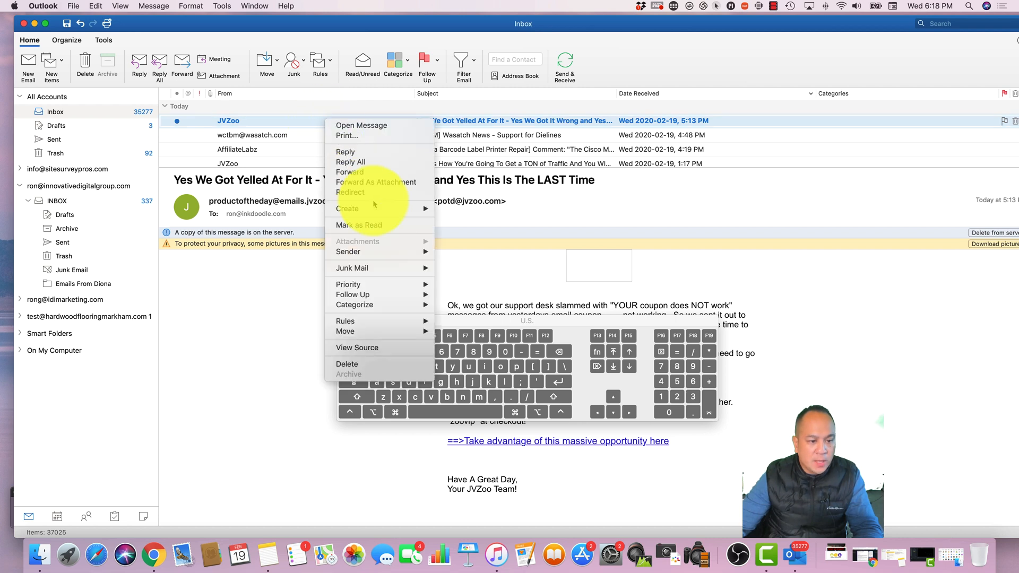
pyautogui.moveTo(345, 321)
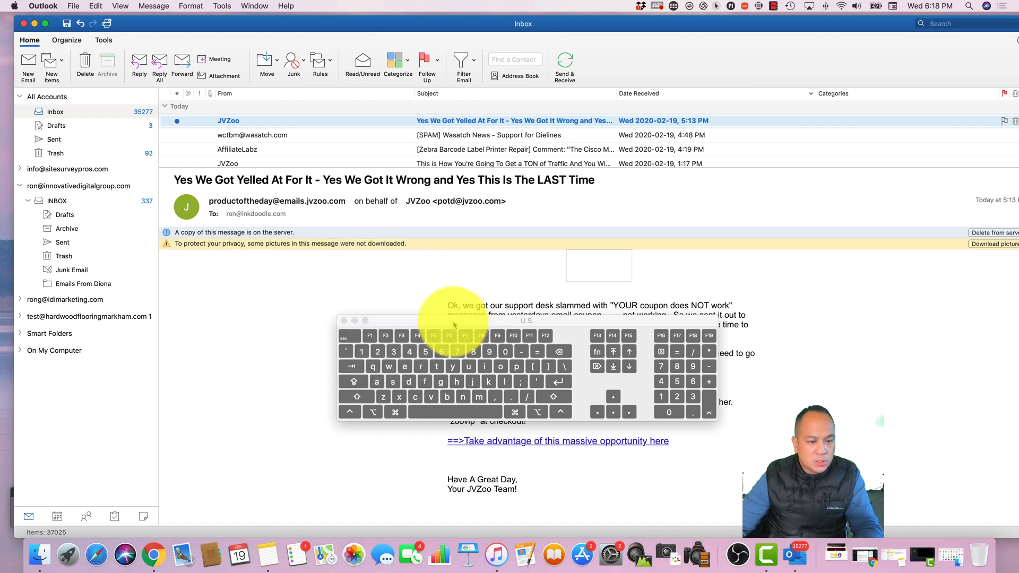
pyautogui.click(321, 61)
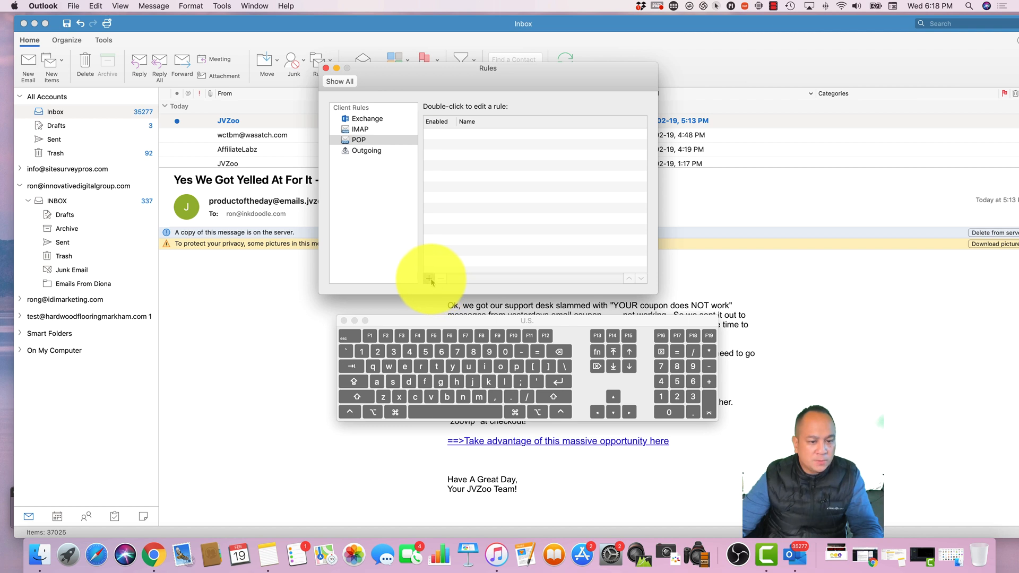
# Start a new POP rule named 'Diona' keeping the JVZoo sender as its condition.
pyautogui.click(428, 278)
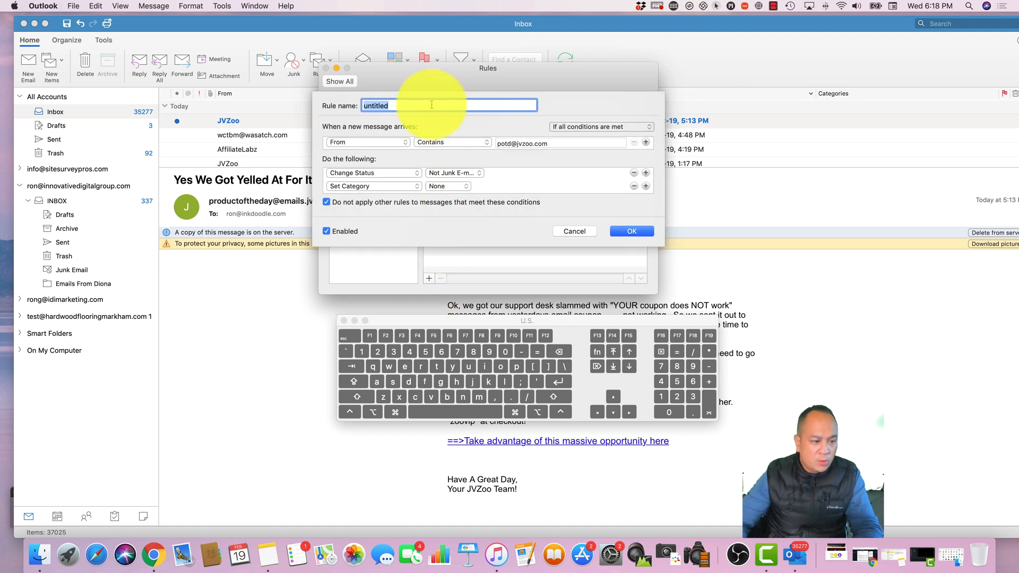
pyautogui.write('D')
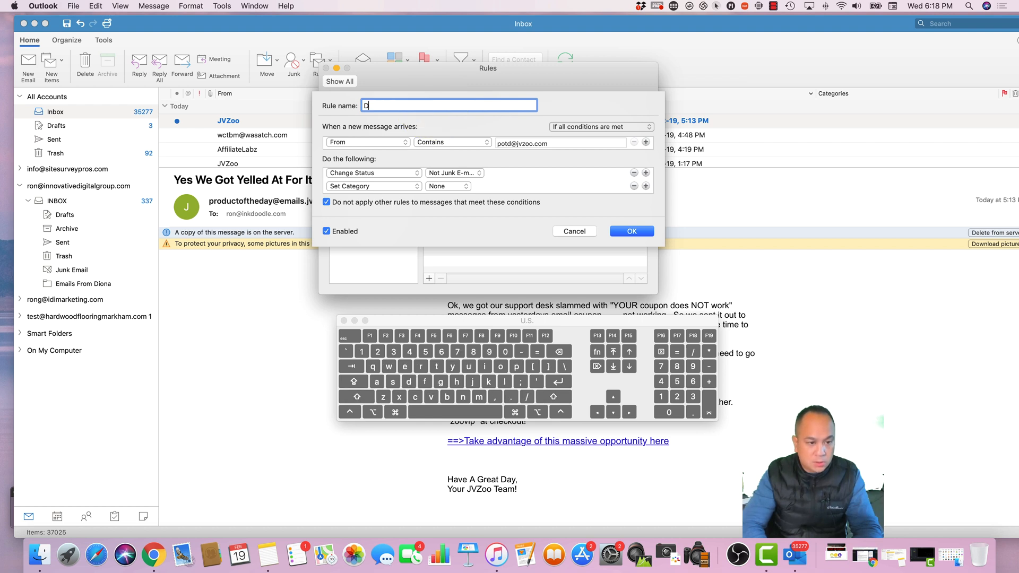
pyautogui.write('iona')
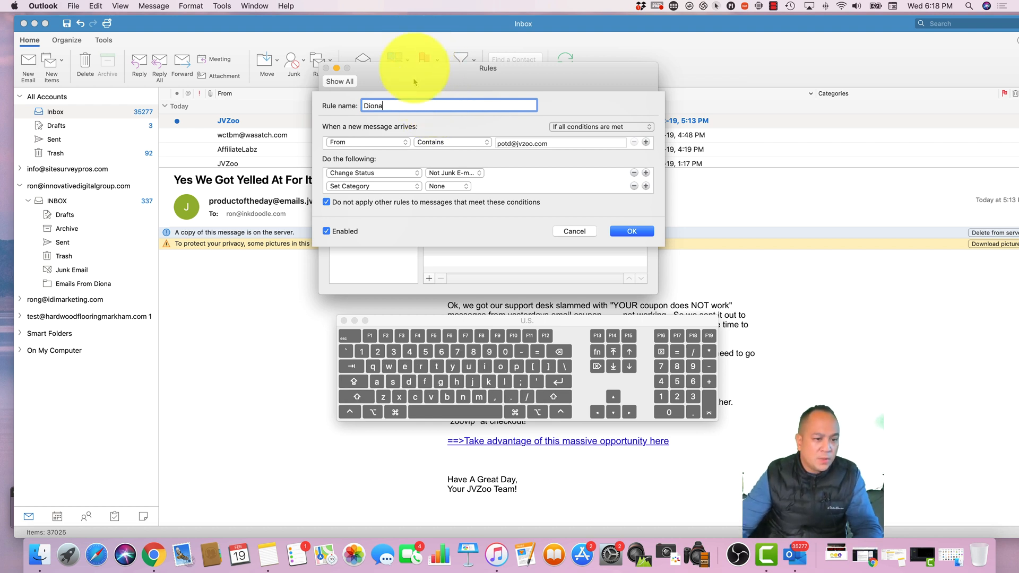
pyautogui.click(366, 142)
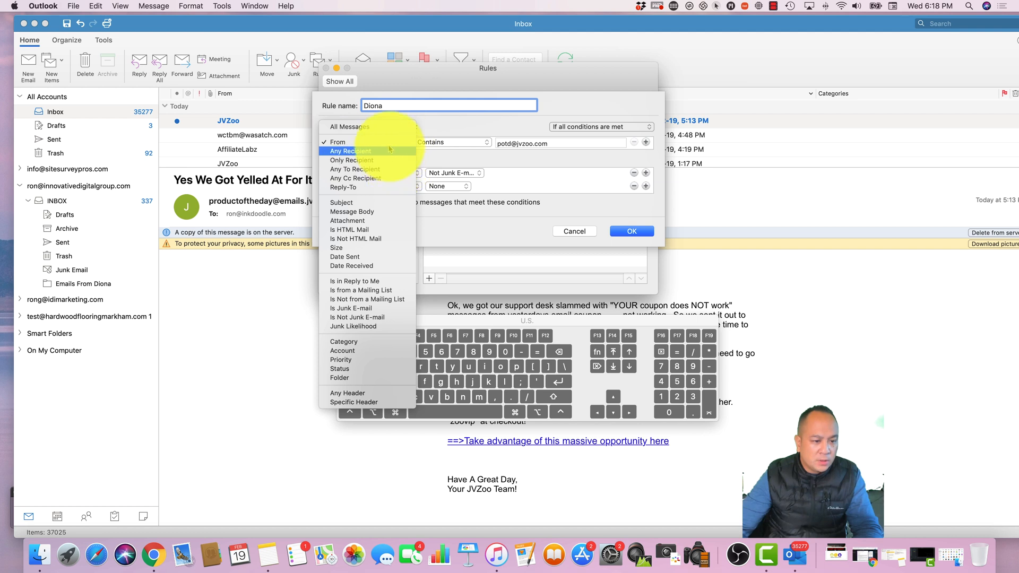
pyautogui.click(338, 141)
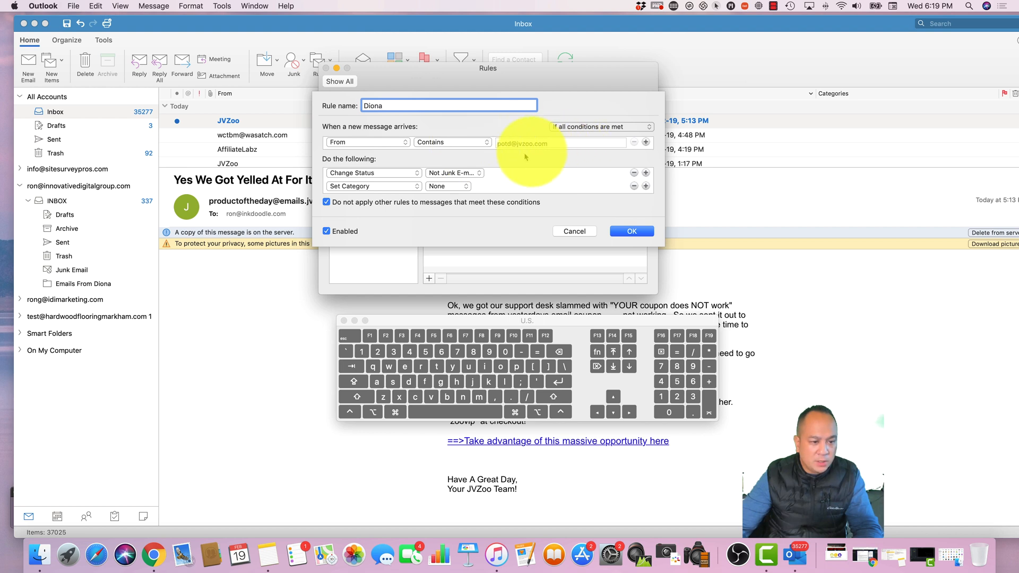
# Set the action to move messages into the 'Emails From Diona' folder and save the rule.
pyautogui.click(372, 173)
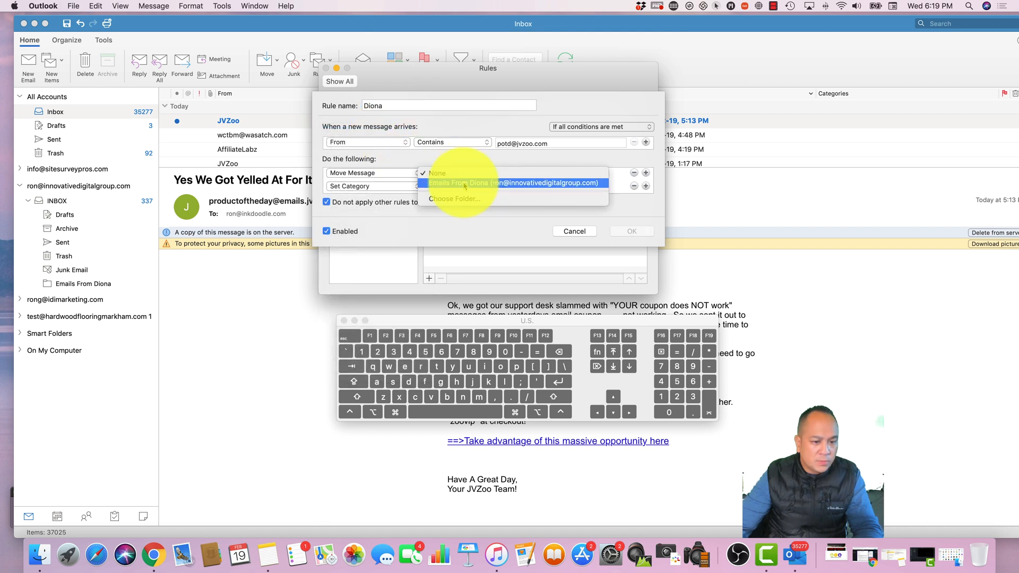
pyautogui.moveTo(472, 199)
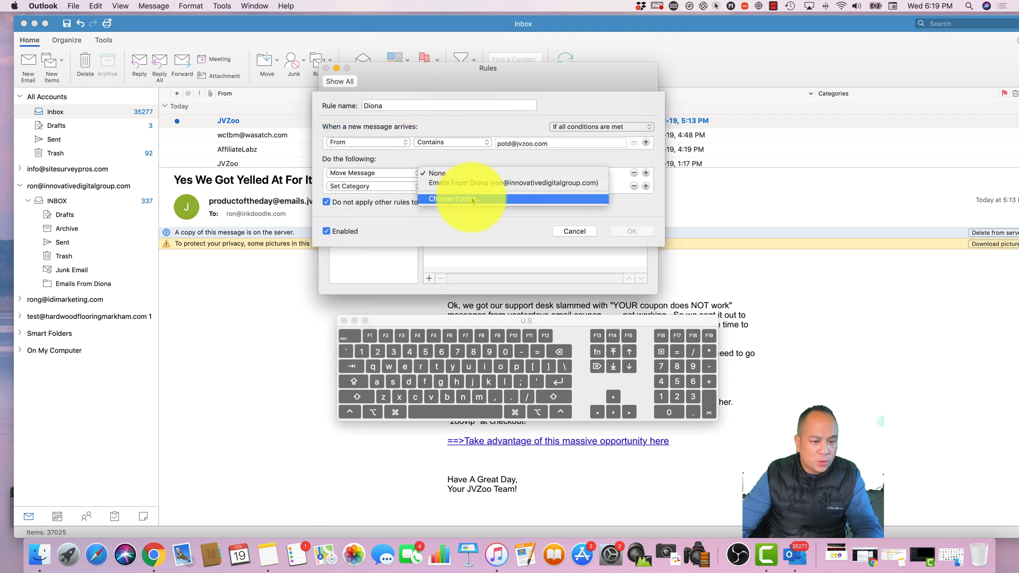
pyautogui.click(454, 198)
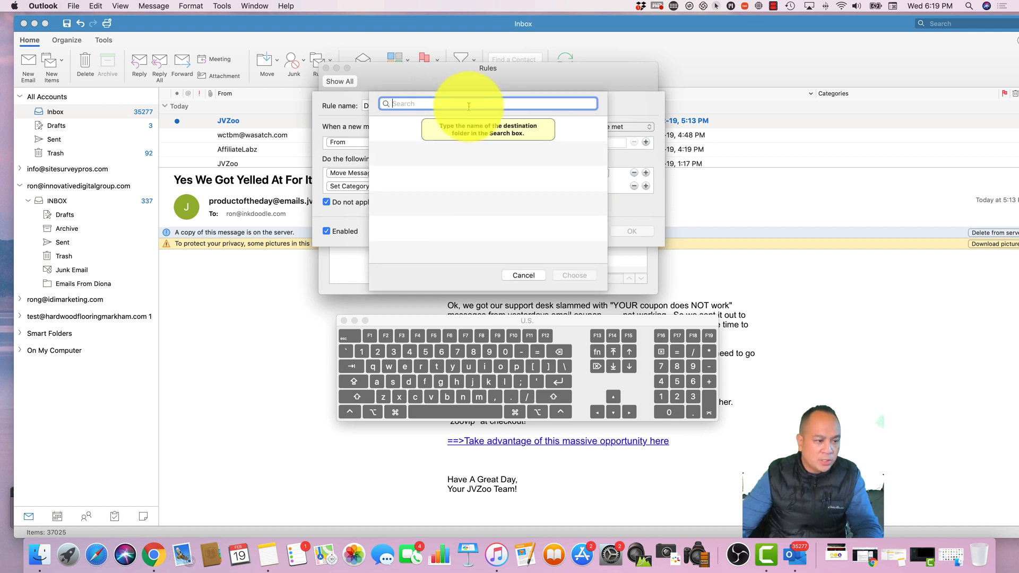
pyautogui.write('emails fr')
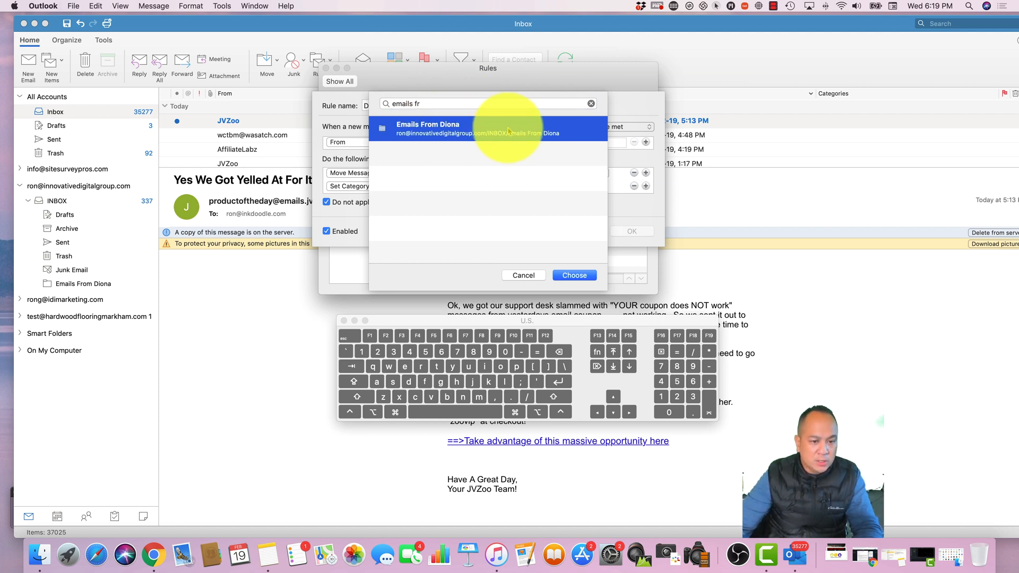
pyautogui.click(573, 275)
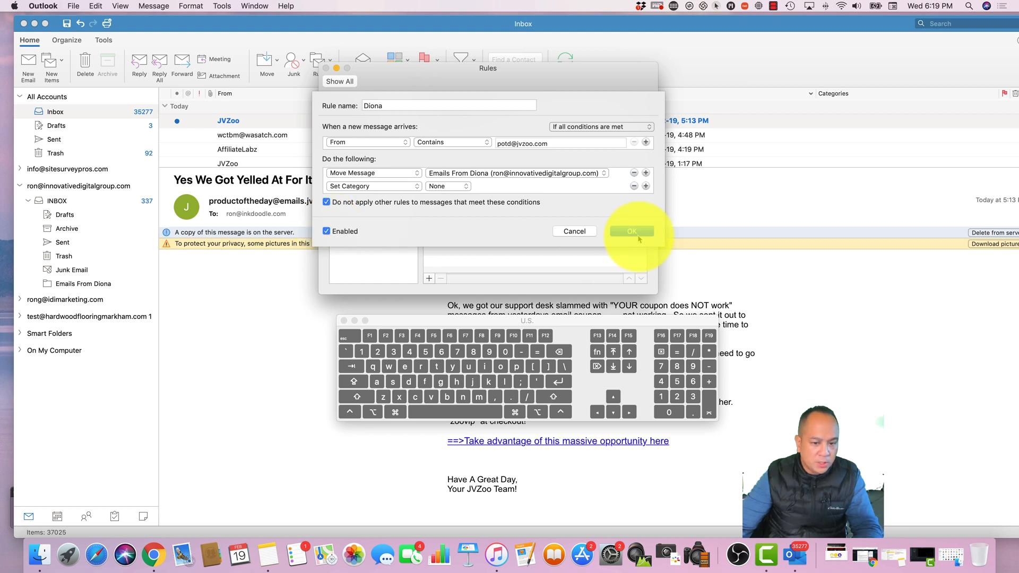
pyautogui.click(631, 232)
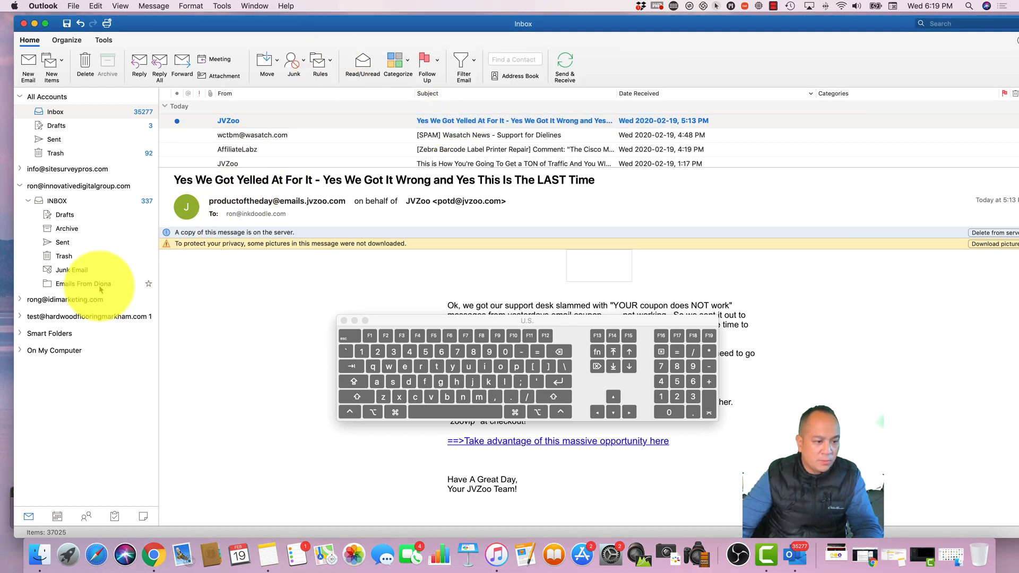
# Check the empty 'Emails From Diona' folder, then read the Pinterest Nail Ideas message in INBOX.
pyautogui.click(83, 284)
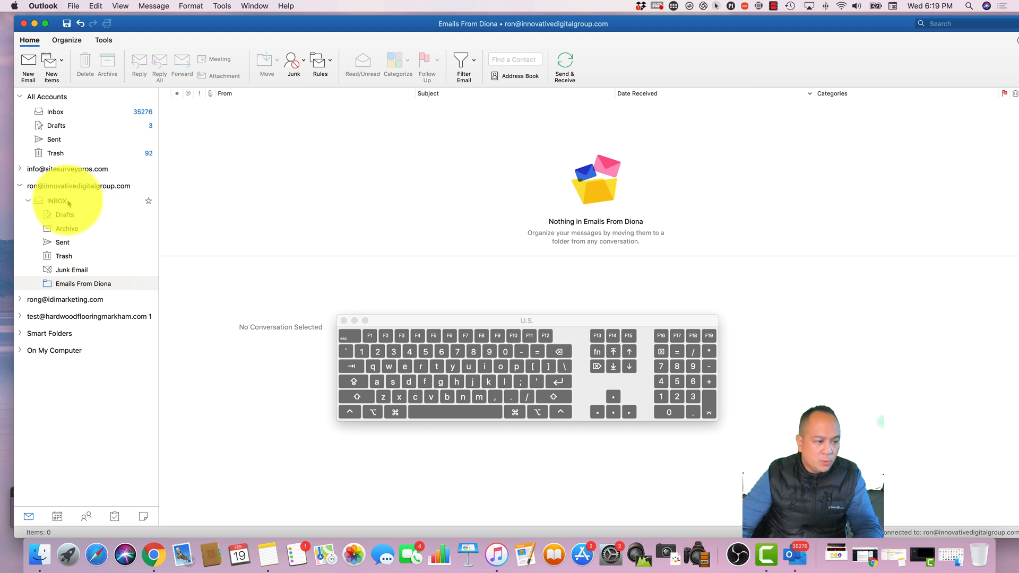
pyautogui.click(58, 201)
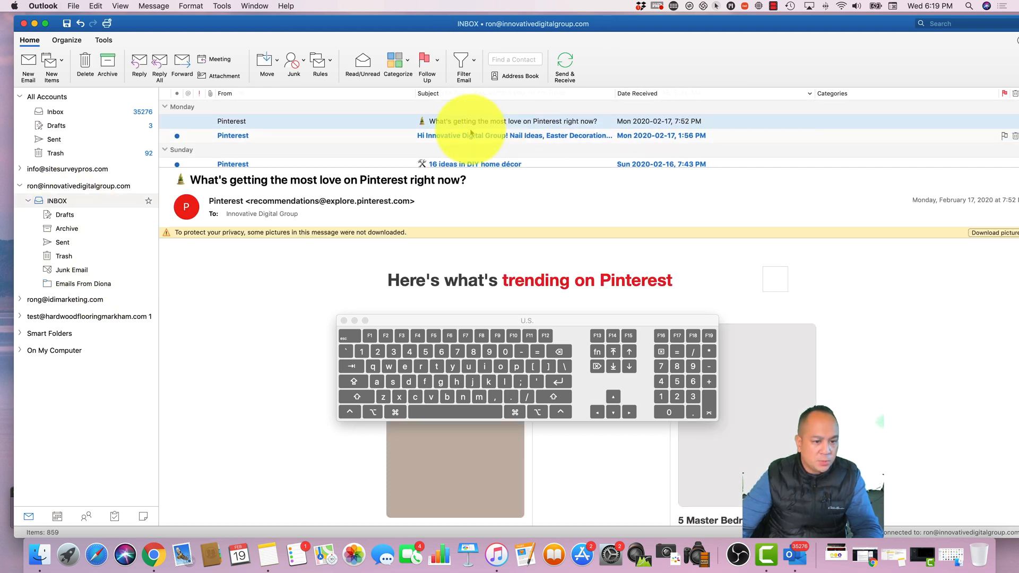
pyautogui.click(514, 135)
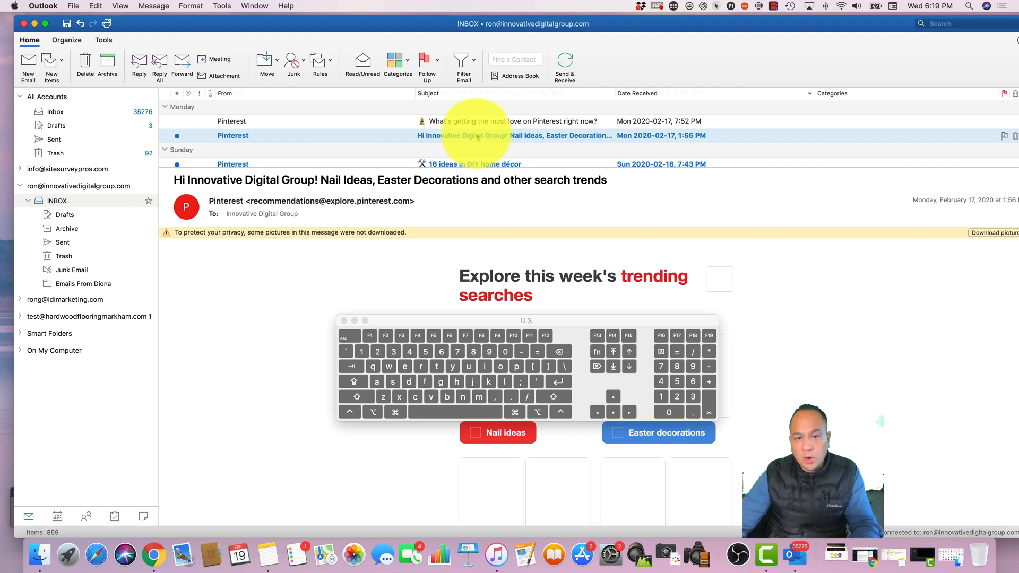
# Flag the Pinterest message for follow-up due Thursday, February 20, 2020.
pyautogui.rightClick(478, 135)
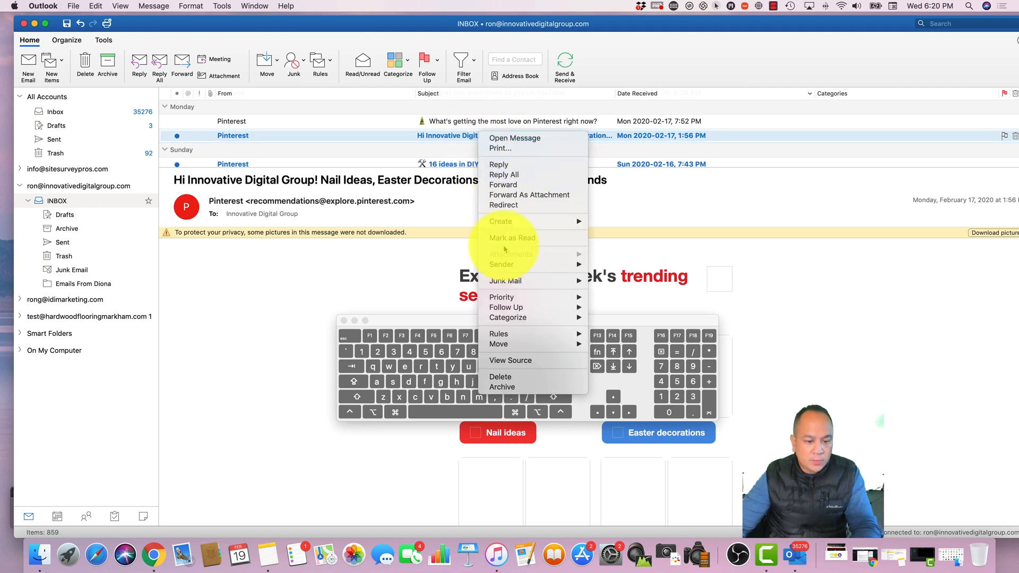
pyautogui.moveTo(499, 333)
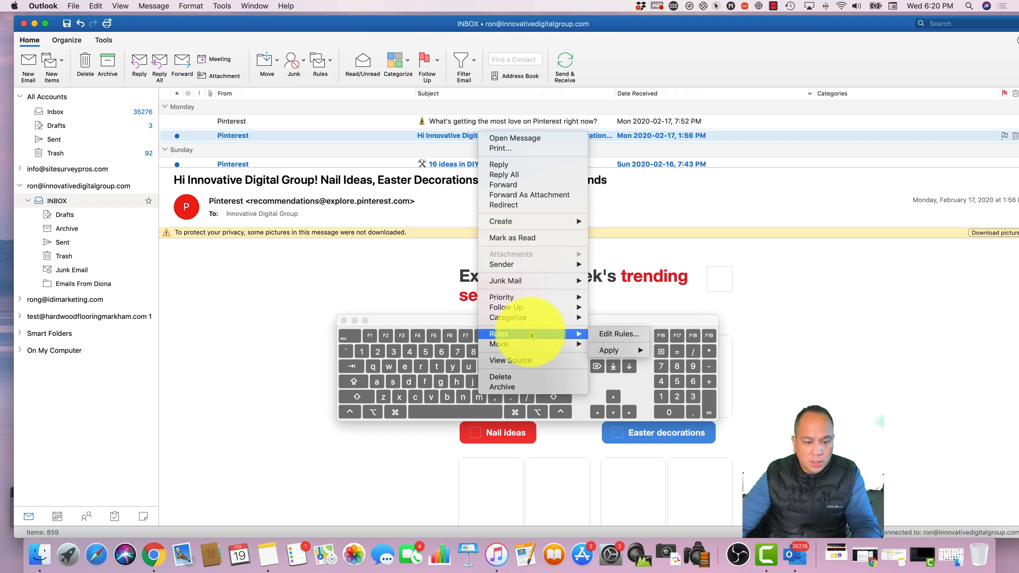
pyautogui.moveTo(505, 281)
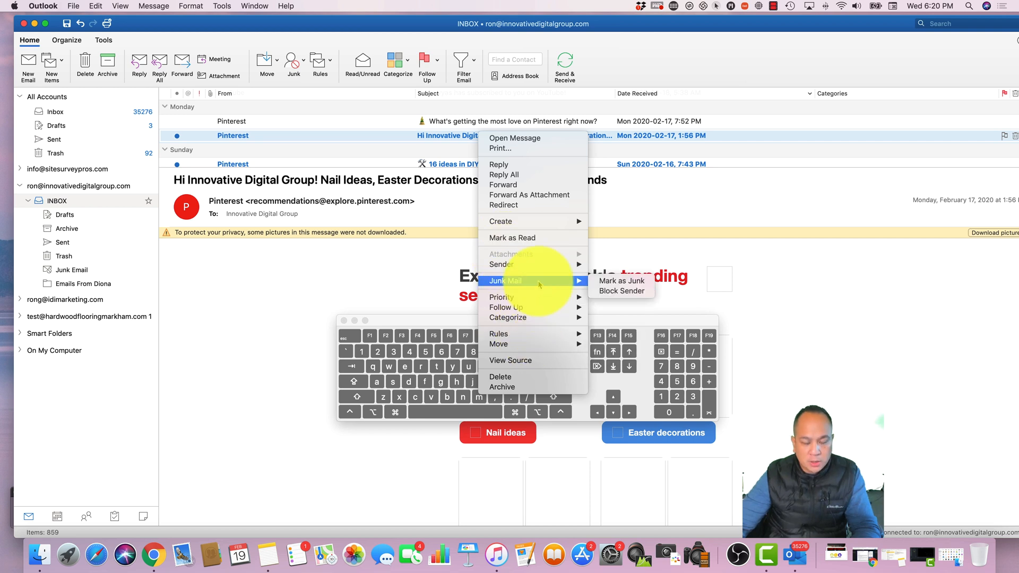
pyautogui.moveTo(623, 291)
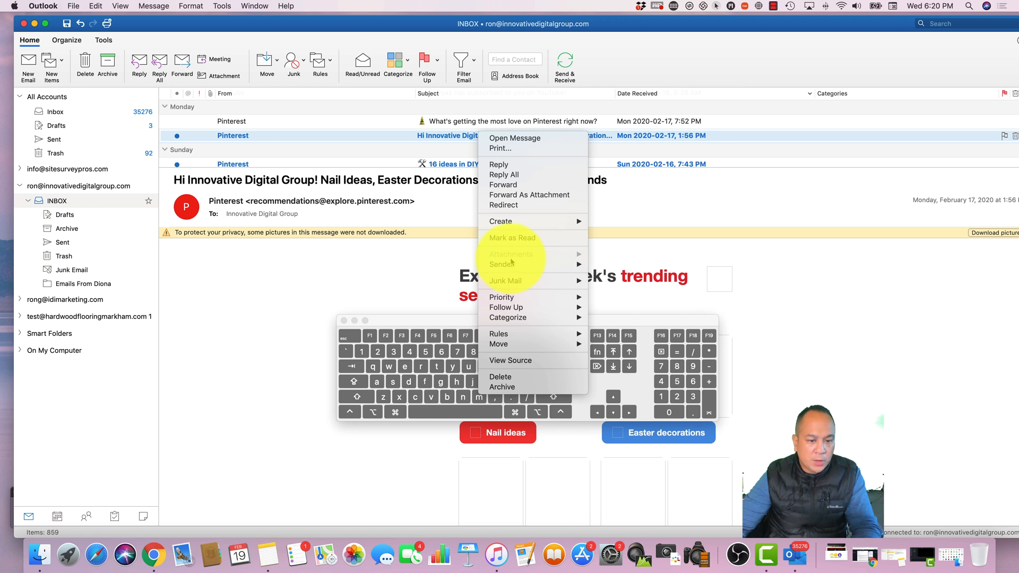
pyautogui.moveTo(512, 237)
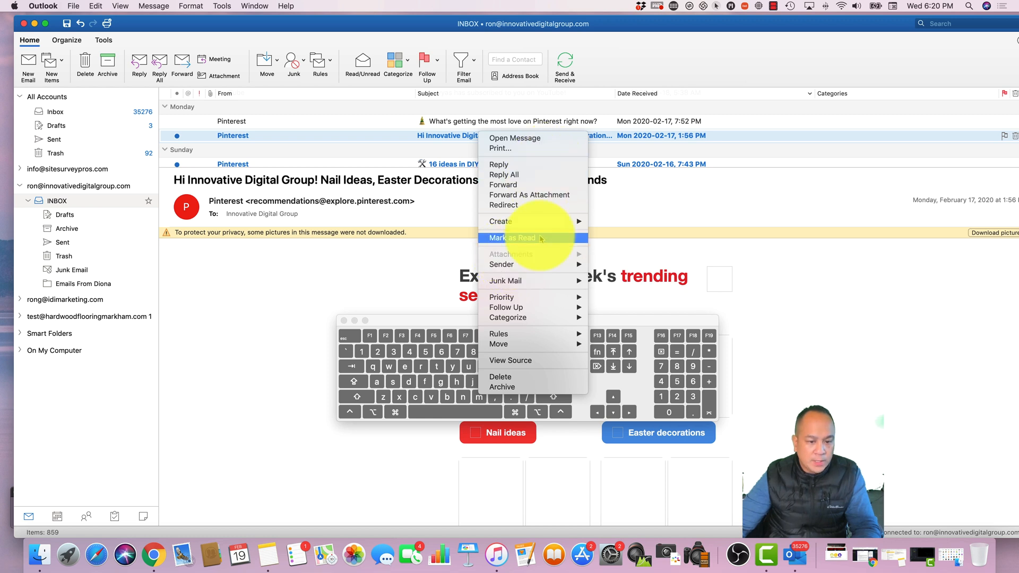
pyautogui.moveTo(507, 298)
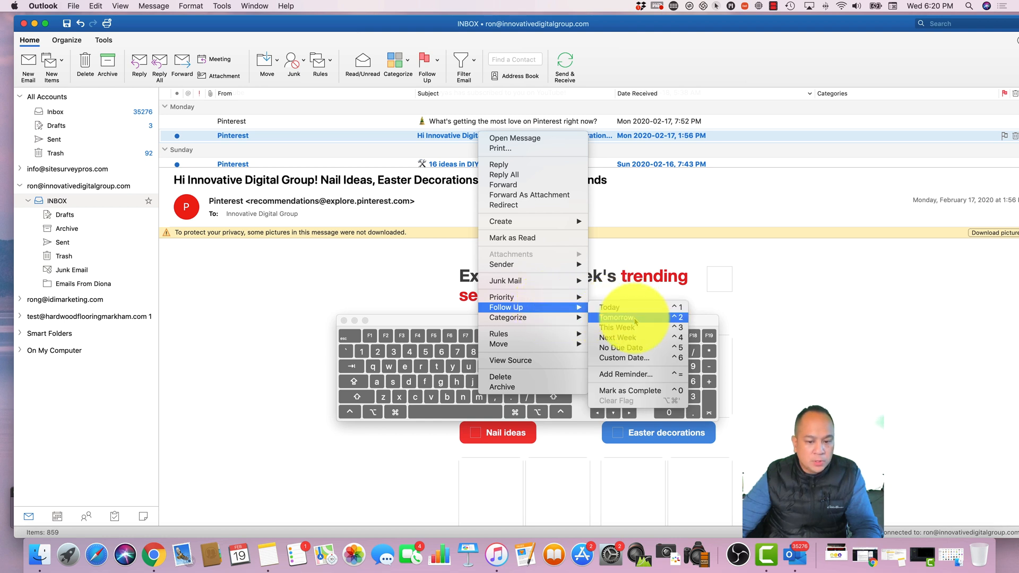
pyautogui.click(616, 317)
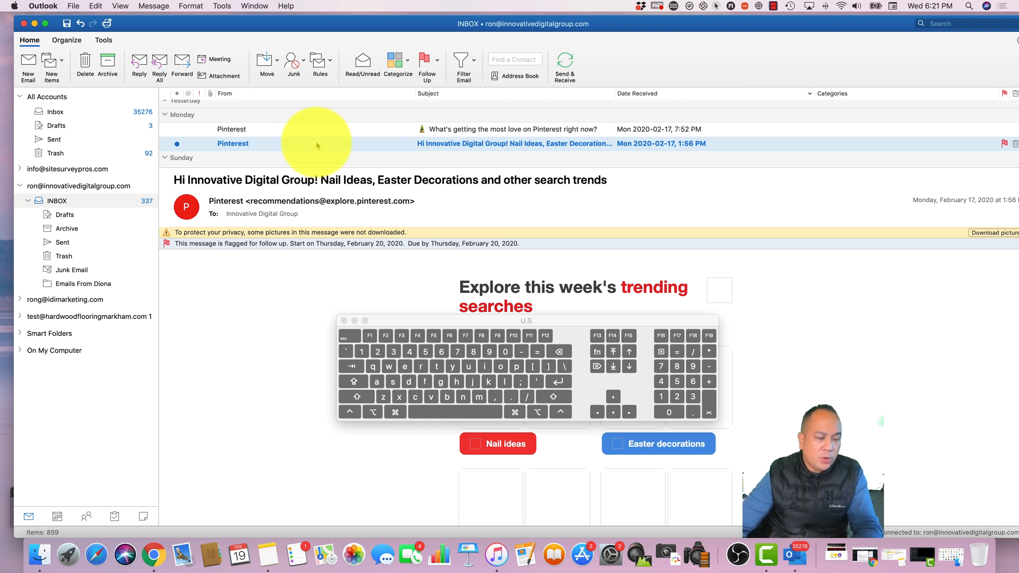
# Bring up the Edit Categories window from the Pinterest email's Categorize menu.
pyautogui.rightClick(318, 144)
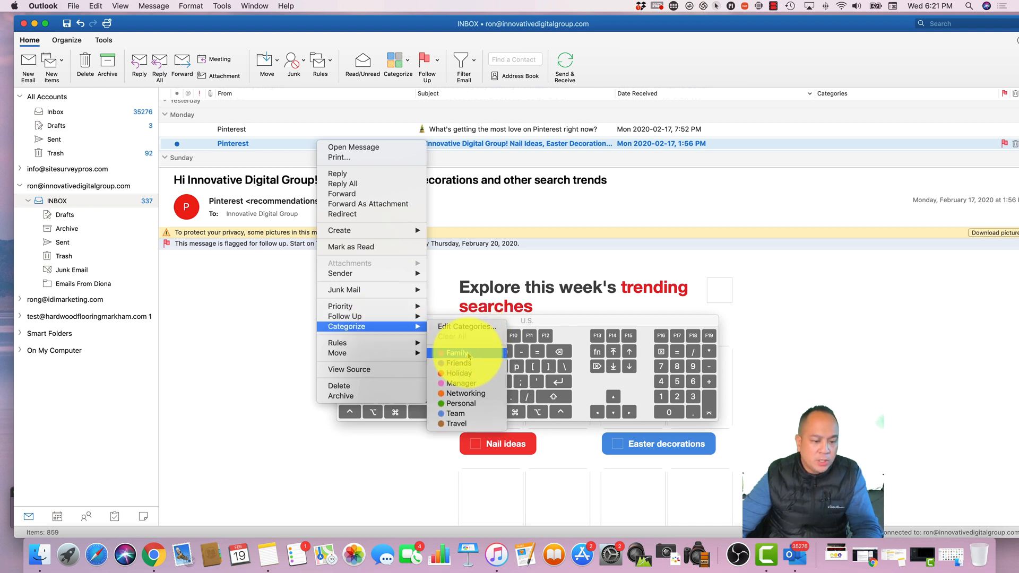
pyautogui.moveTo(459, 363)
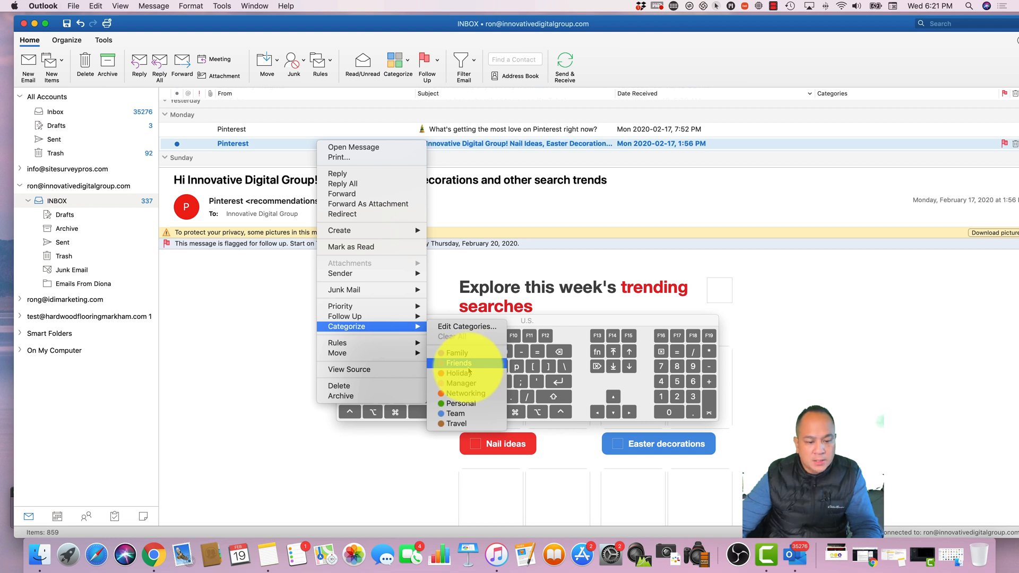
pyautogui.moveTo(461, 403)
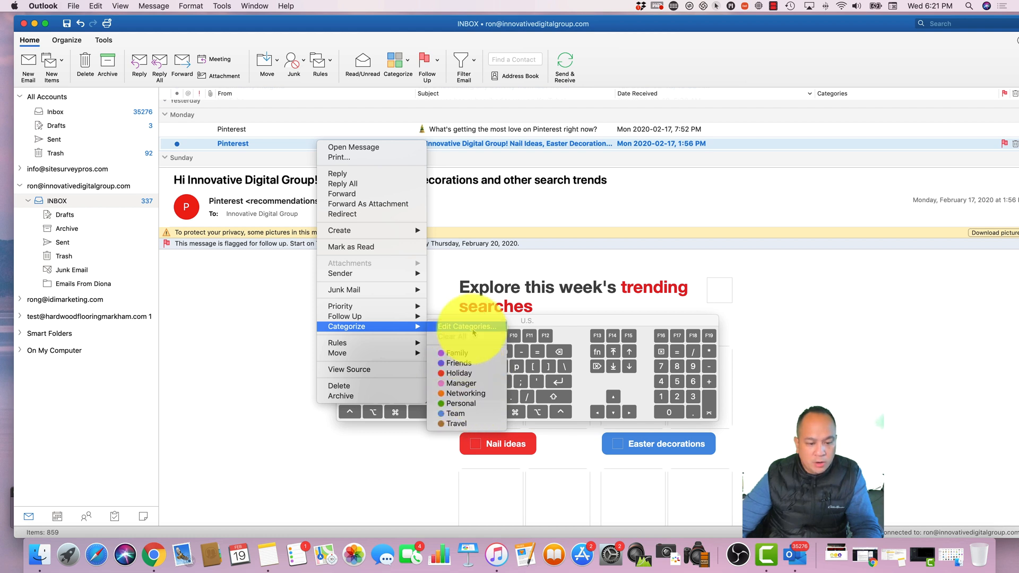
pyautogui.click(464, 326)
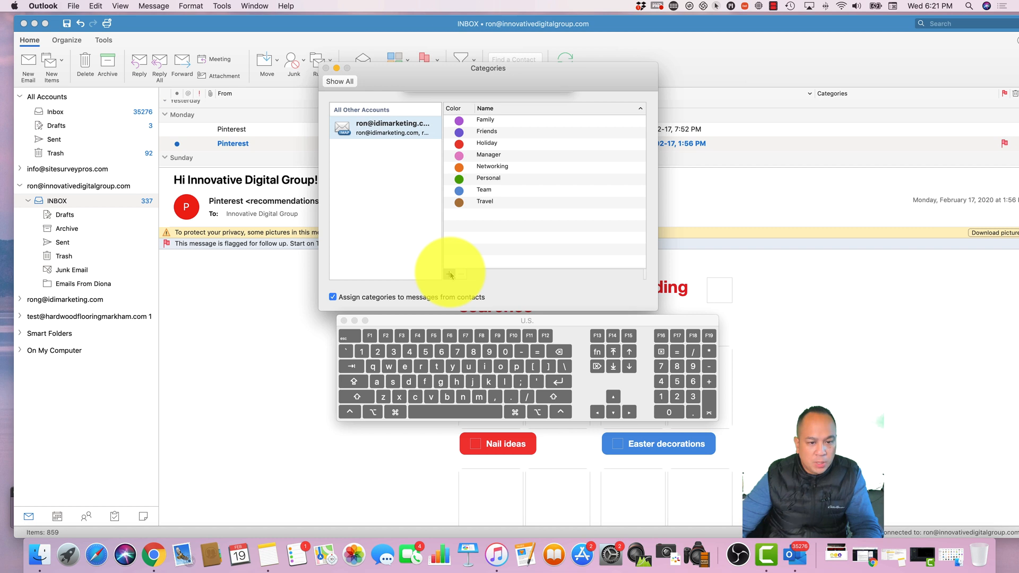
# Add new categories 'Work' and 'VA's', choosing a colour for VA's.
pyautogui.click(448, 274)
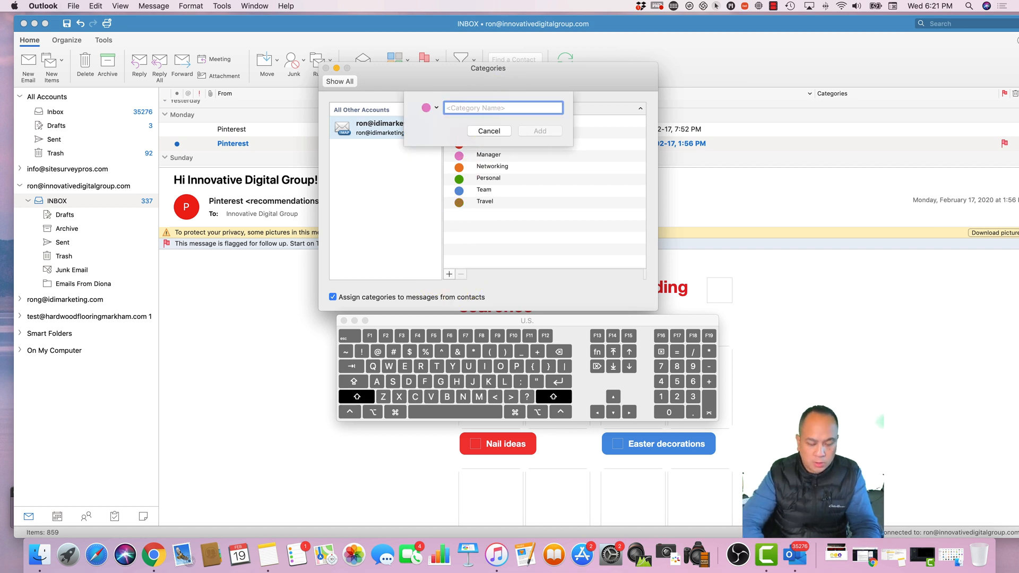
pyautogui.write('Work')
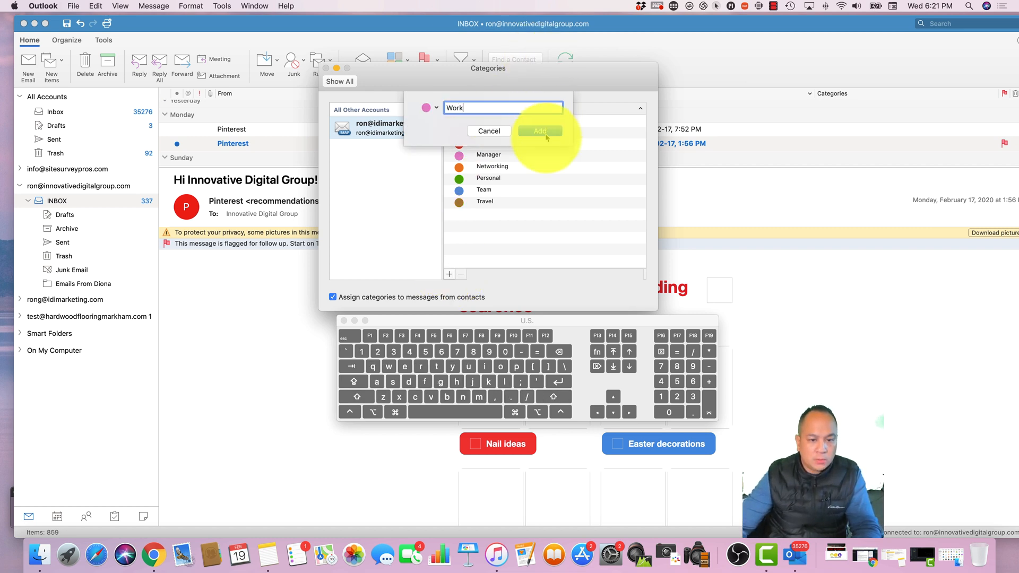
pyautogui.click(540, 130)
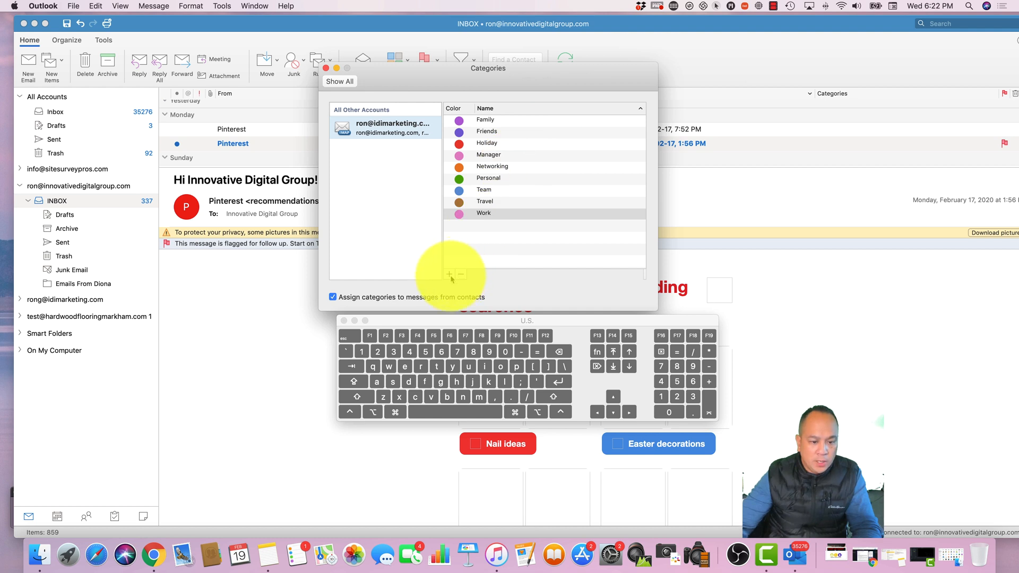
pyautogui.click(448, 274)
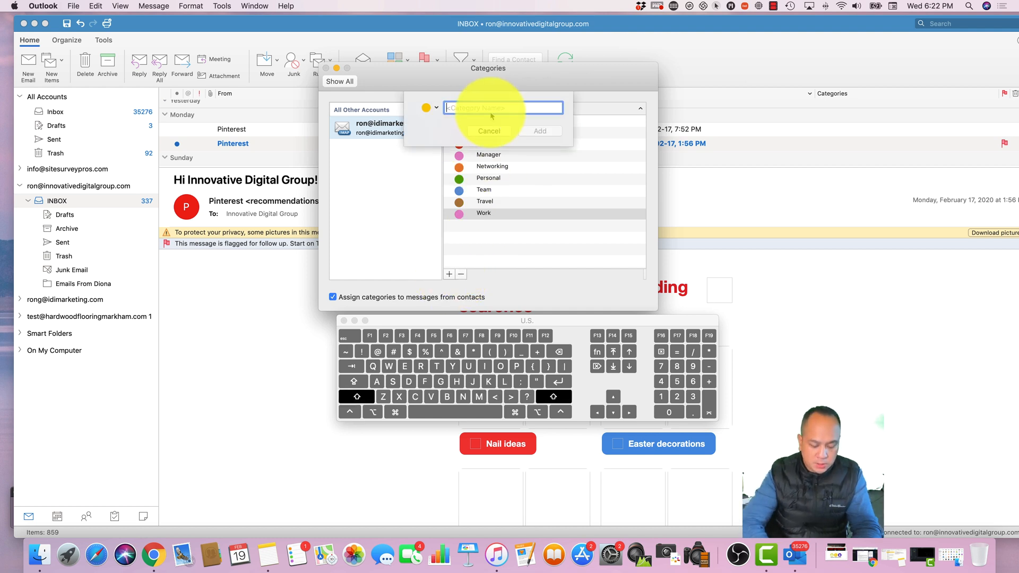
pyautogui.write("VA's")
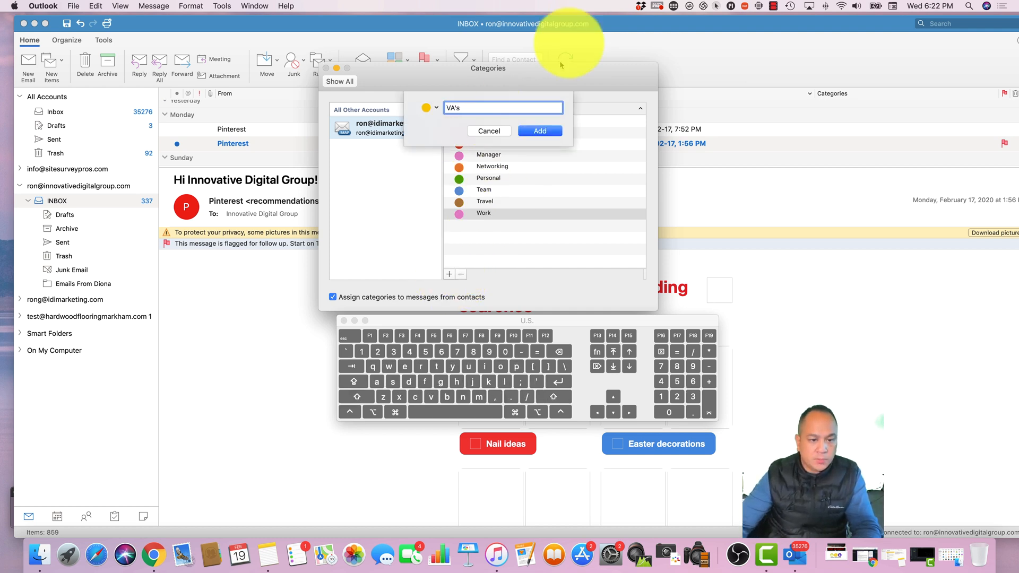
pyautogui.click(540, 130)
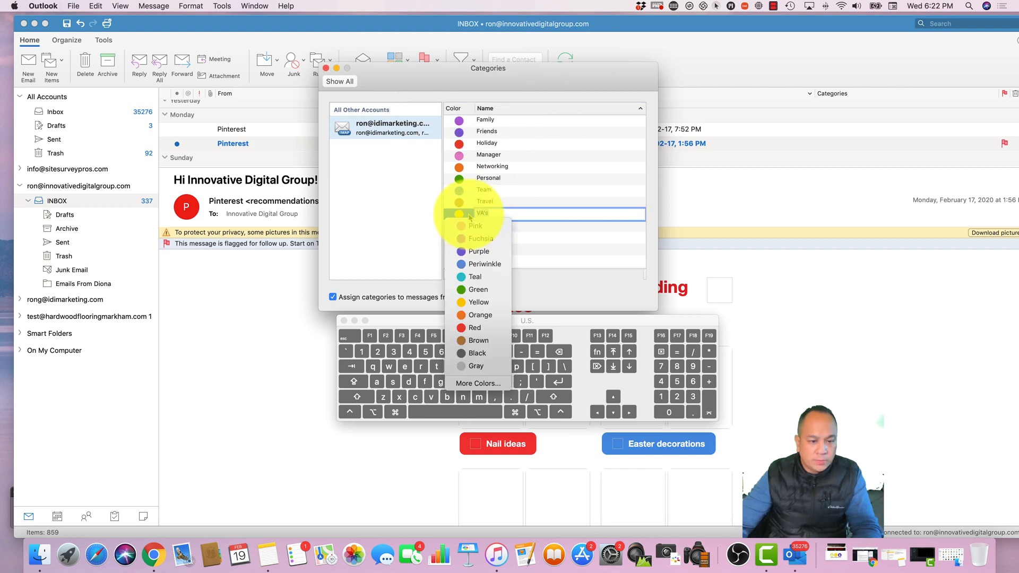
pyautogui.click(482, 214)
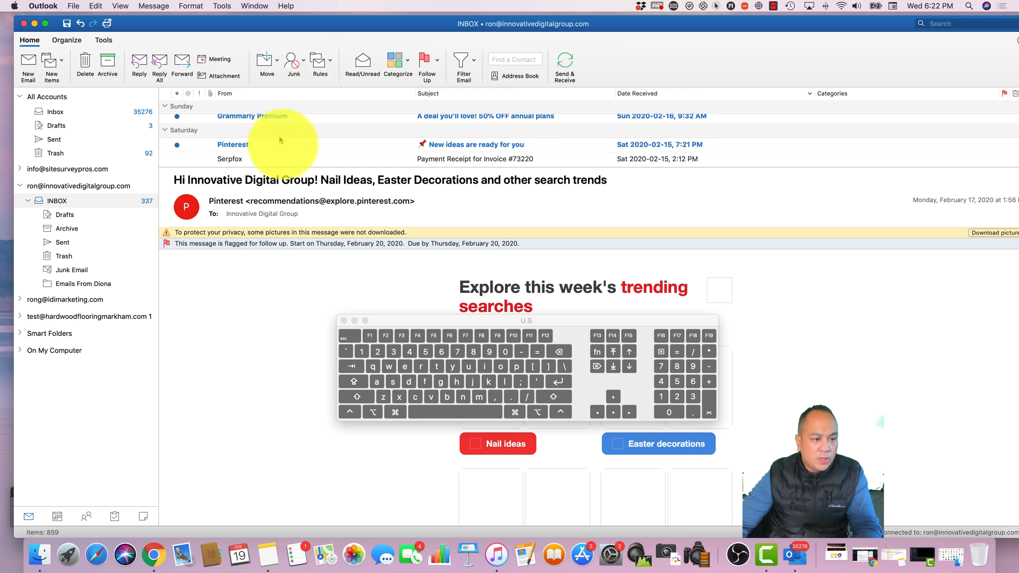
# View the Pinterest 'New ideas are ready for you' email from the inbox list.
pyautogui.click(232, 145)
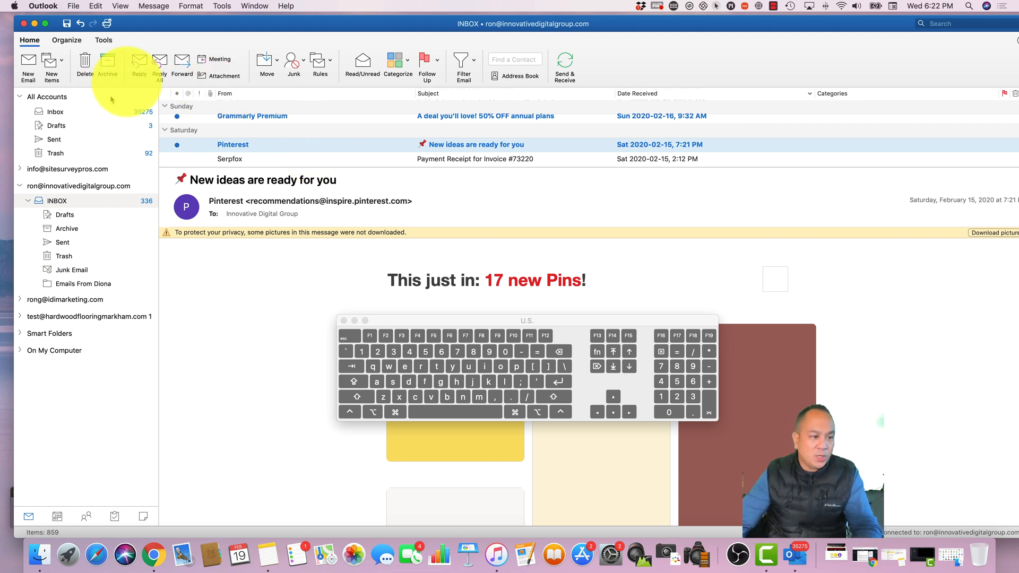
pyautogui.moveTo(382, 159)
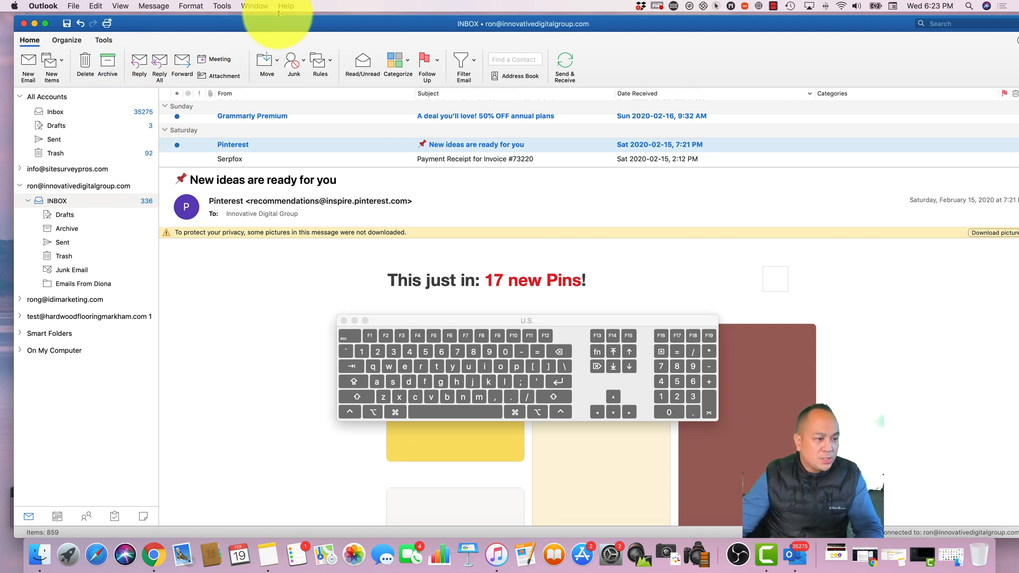
pyautogui.rightClick(232, 145)
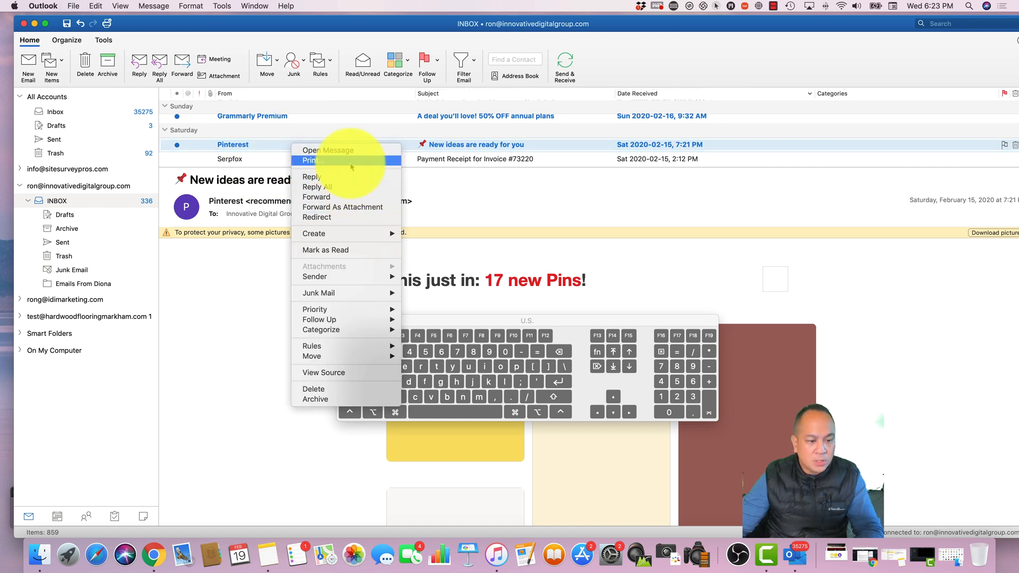
pyautogui.moveTo(264, 149)
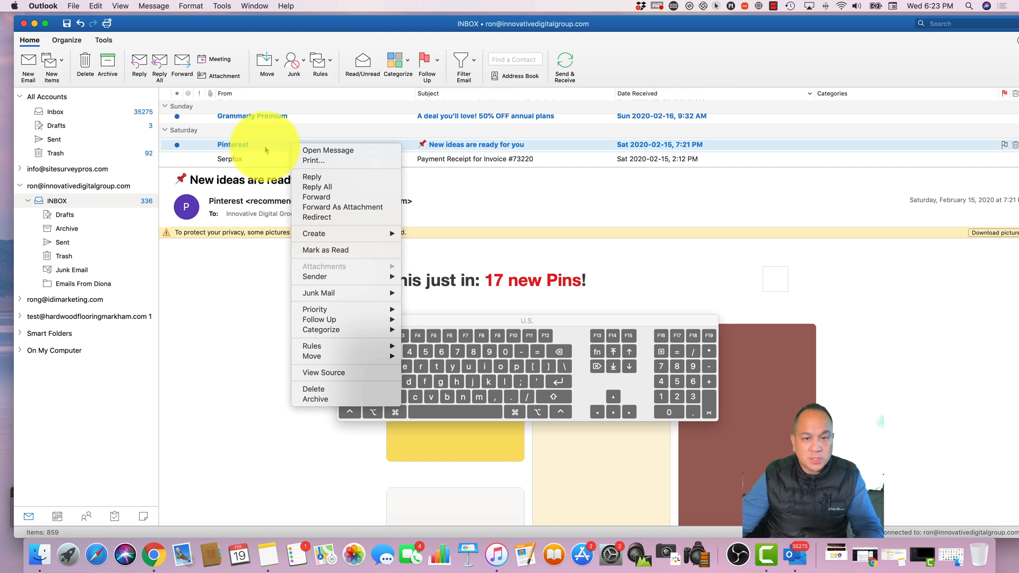
pyautogui.click(328, 150)
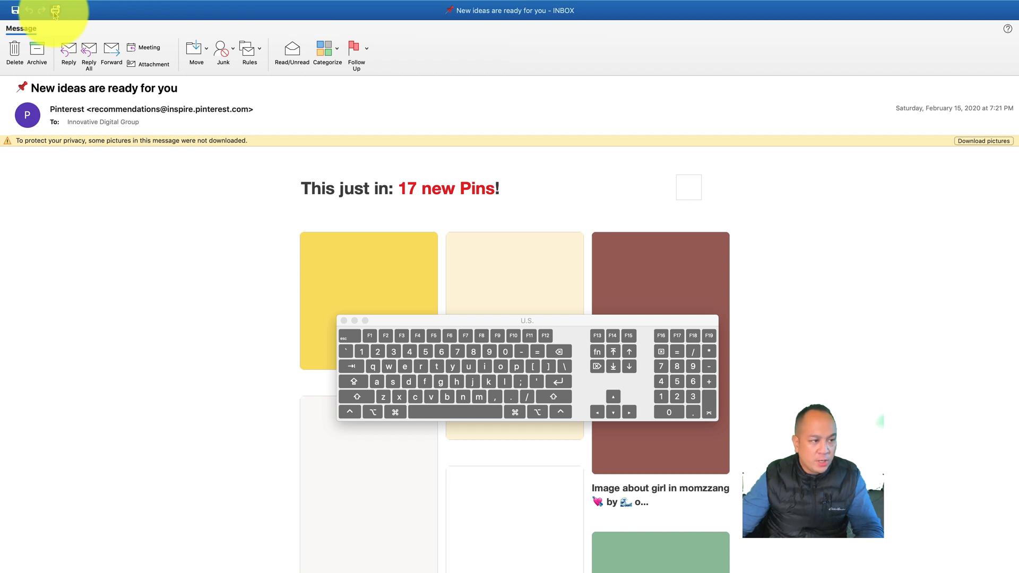
pyautogui.click(55, 9)
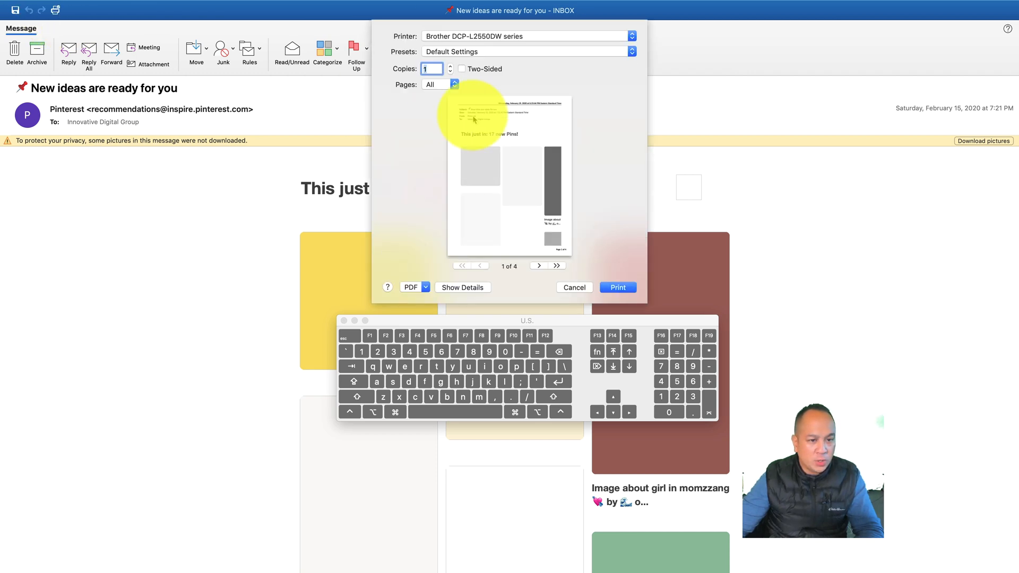
pyautogui.click(526, 36)
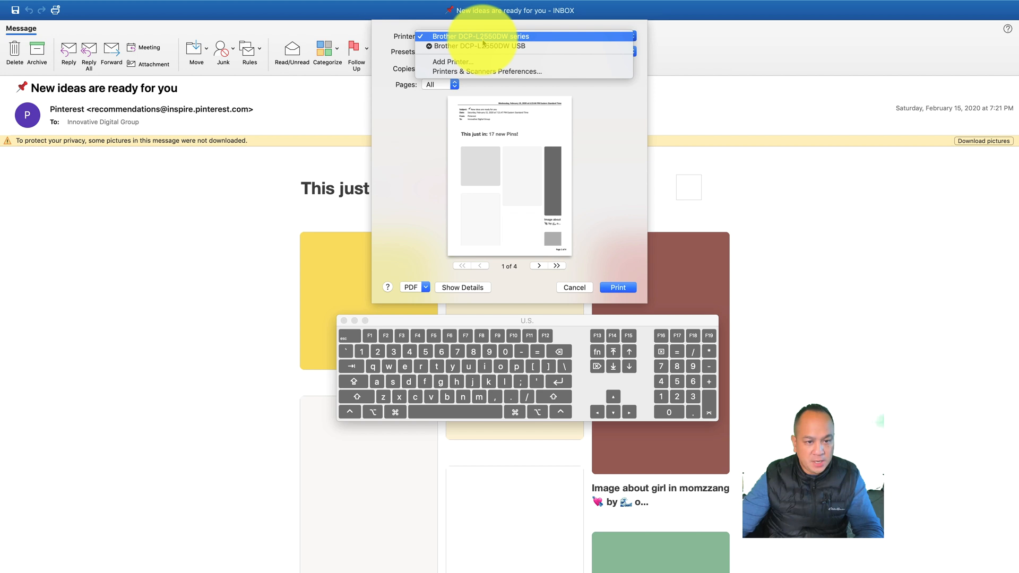
pyautogui.click(574, 288)
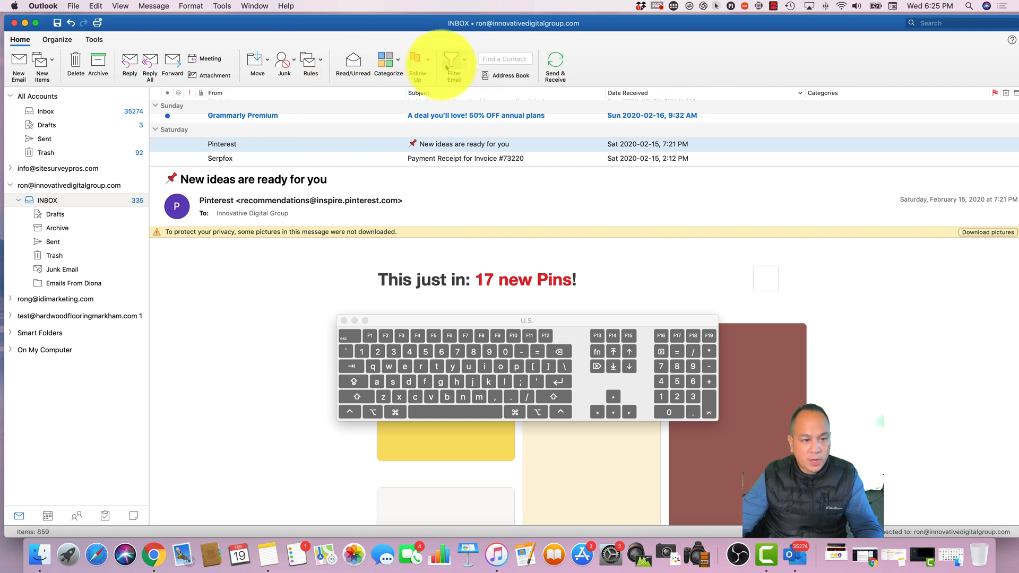
# Flag the email with a Custom follow-up due Wednesday, February 19, 2020, with a reminder.
pyautogui.click(416, 64)
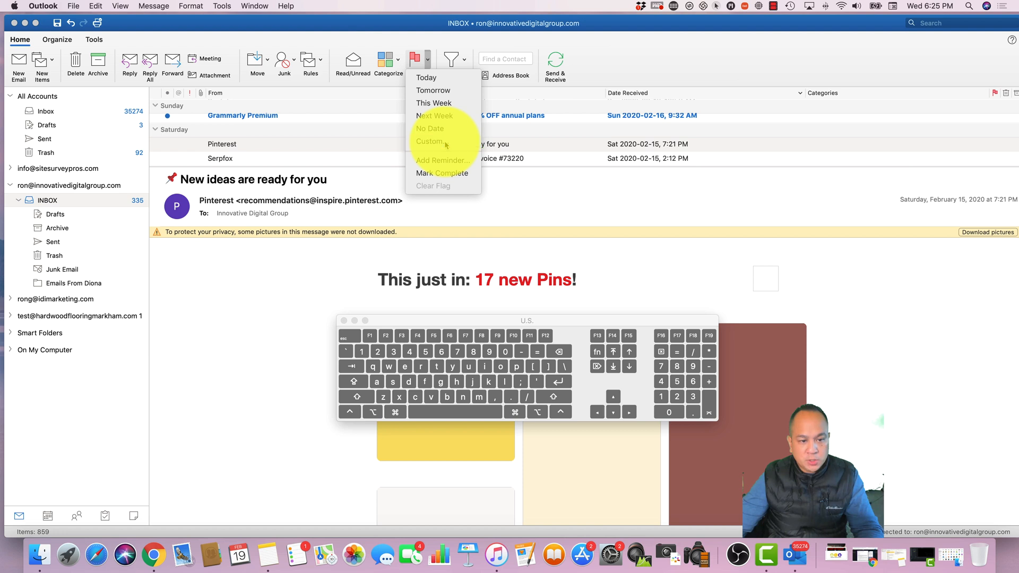
pyautogui.click(430, 141)
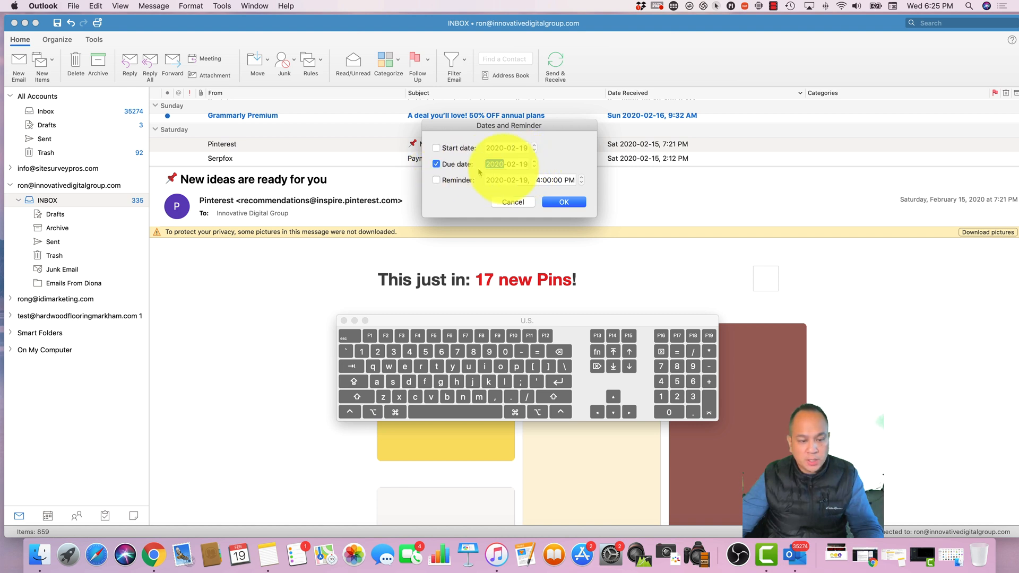
pyautogui.click(436, 180)
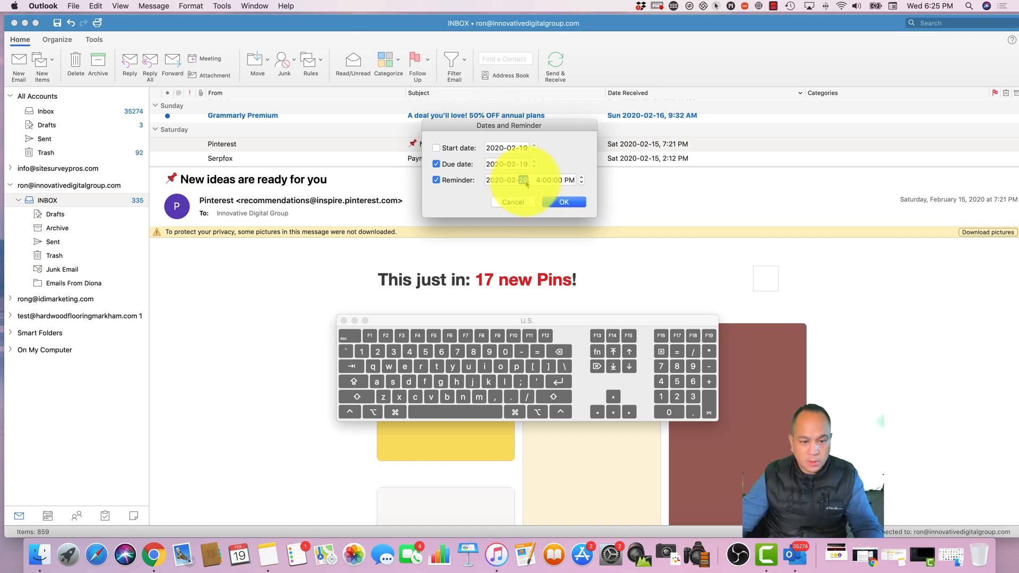
pyautogui.click(563, 201)
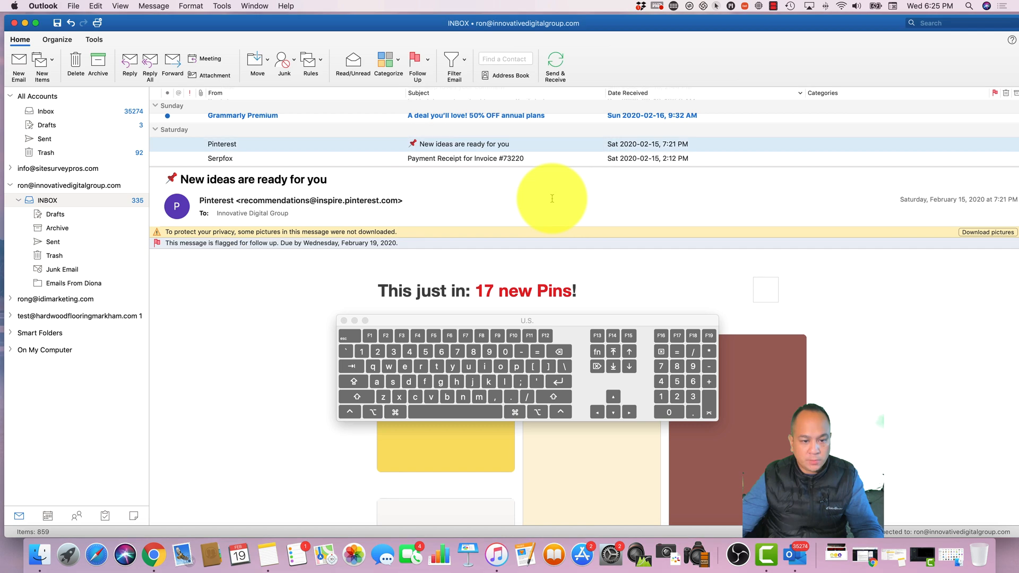